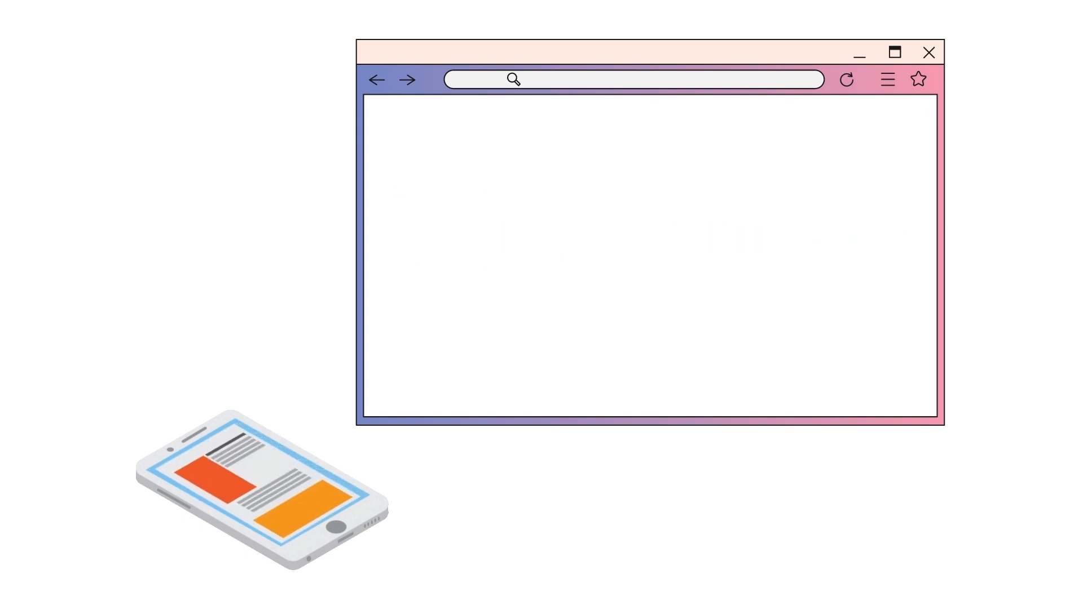
- Advance the explainer to its end, then start the Ocular 0.4.3 shell with sl ocular
left_click(794, 147)
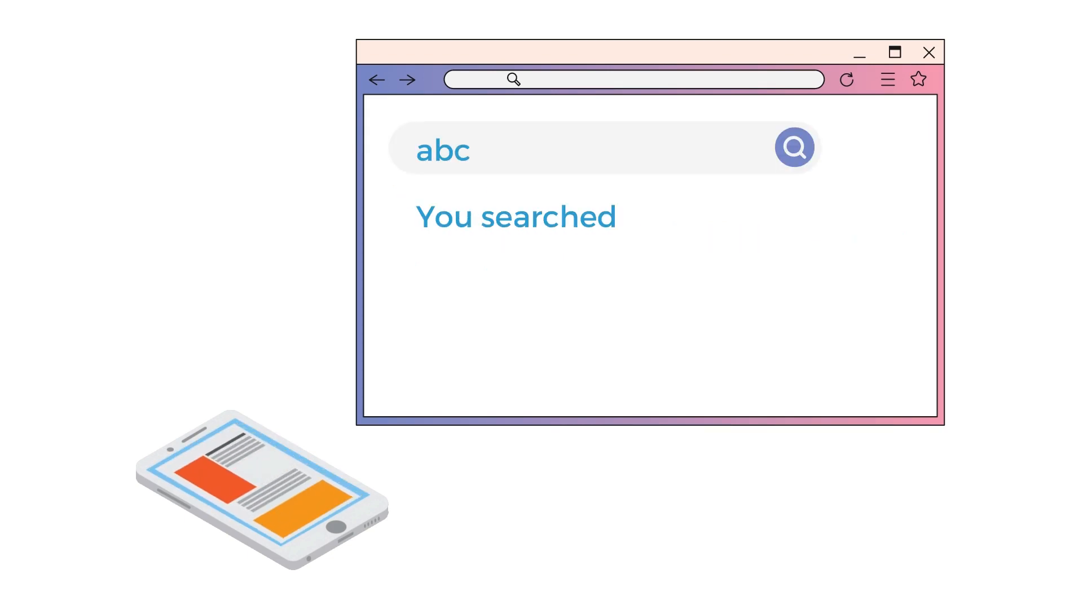
left_click(793, 146)
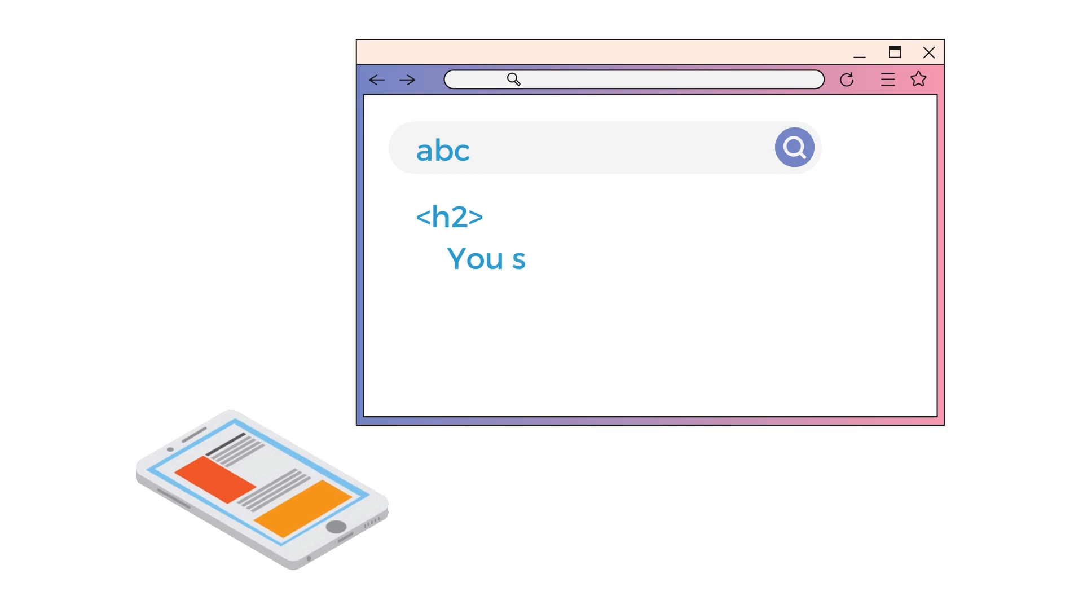
left_click(793, 147)
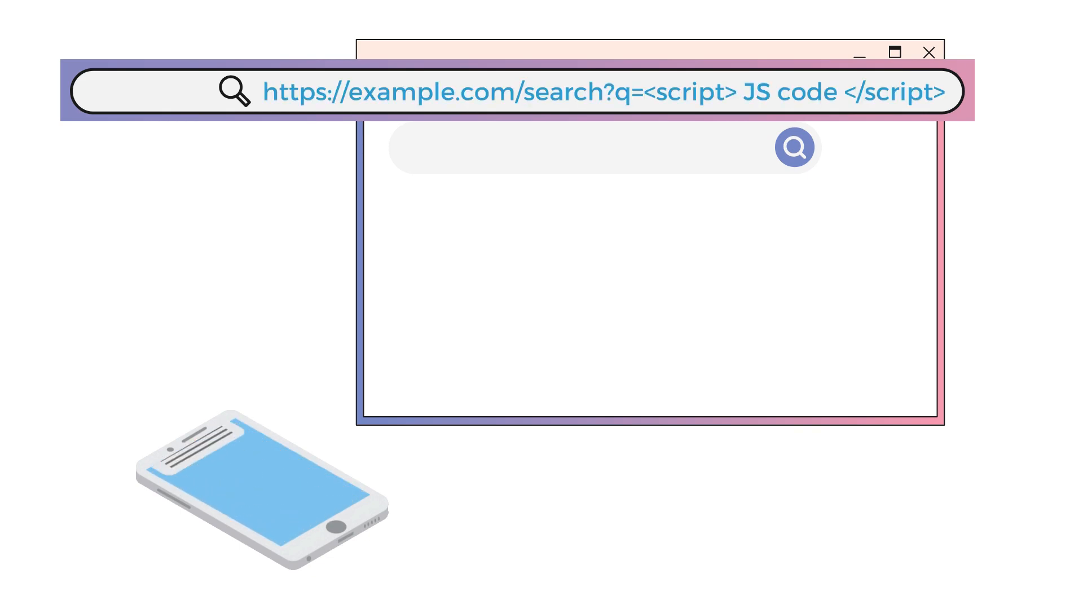
left_click(793, 146)
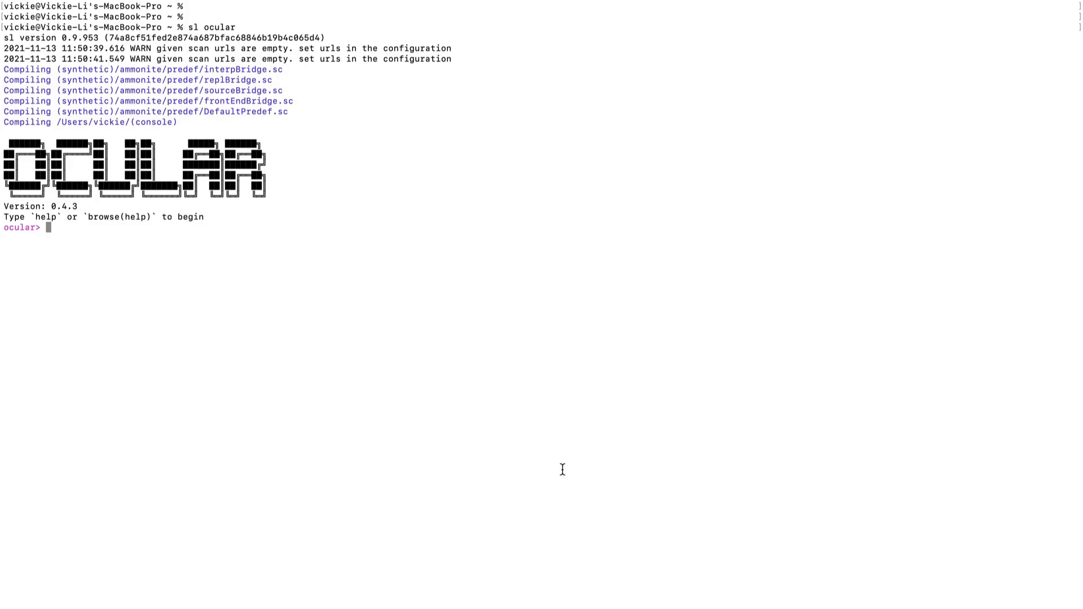
- Import /Users/vickie/Desktop/tarpit-java/target/tarpit-java.war as a code property graph with importCode.java
type("importcode(")
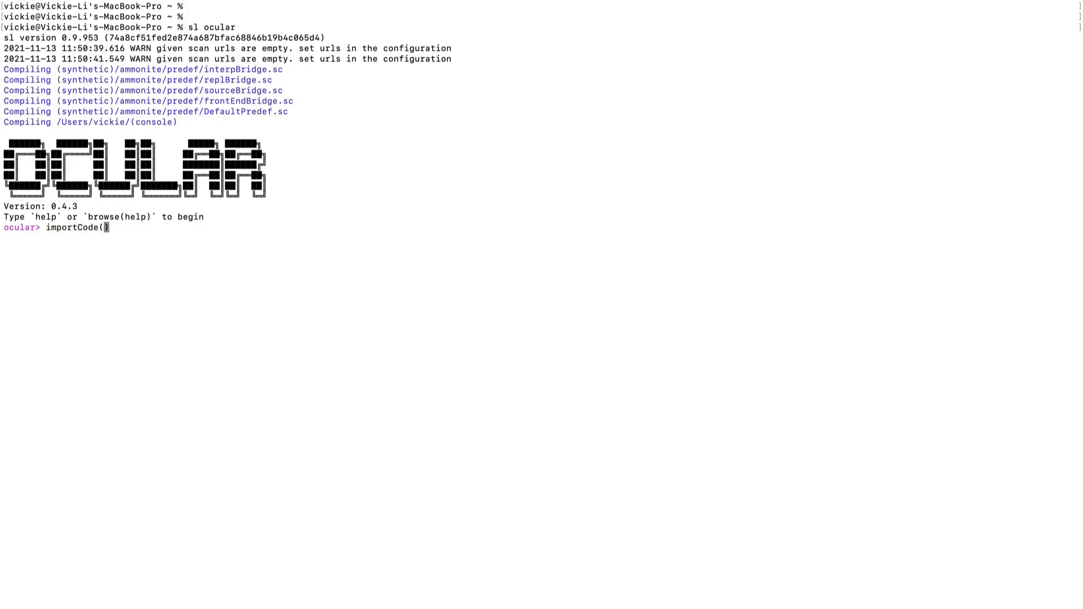
type(".java")
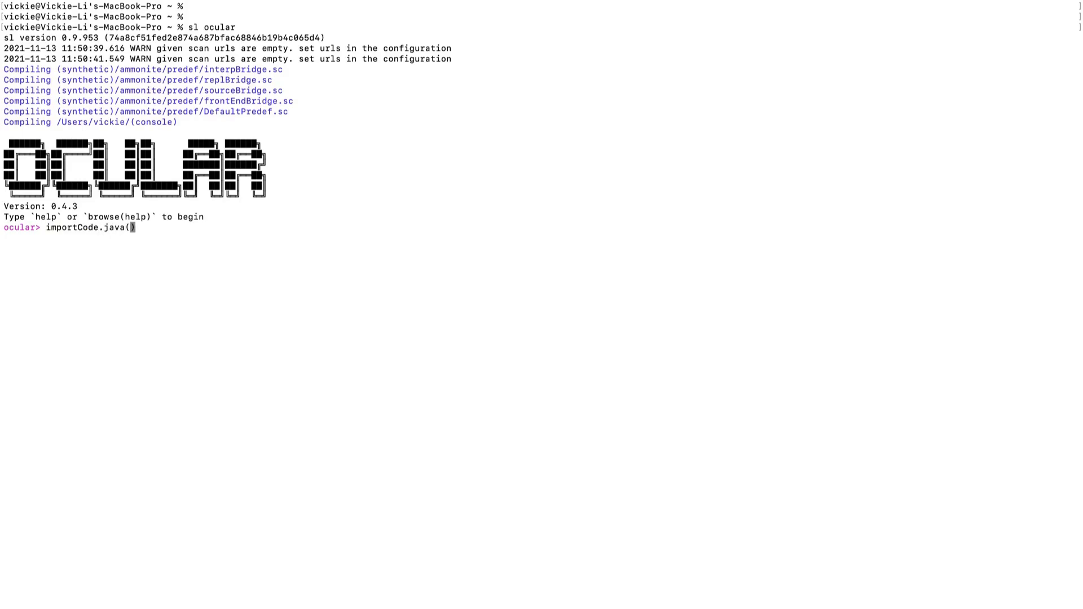
type("\"/Users/vickie/Desktop/tarpit-java/target/tarpit-java.war\"")
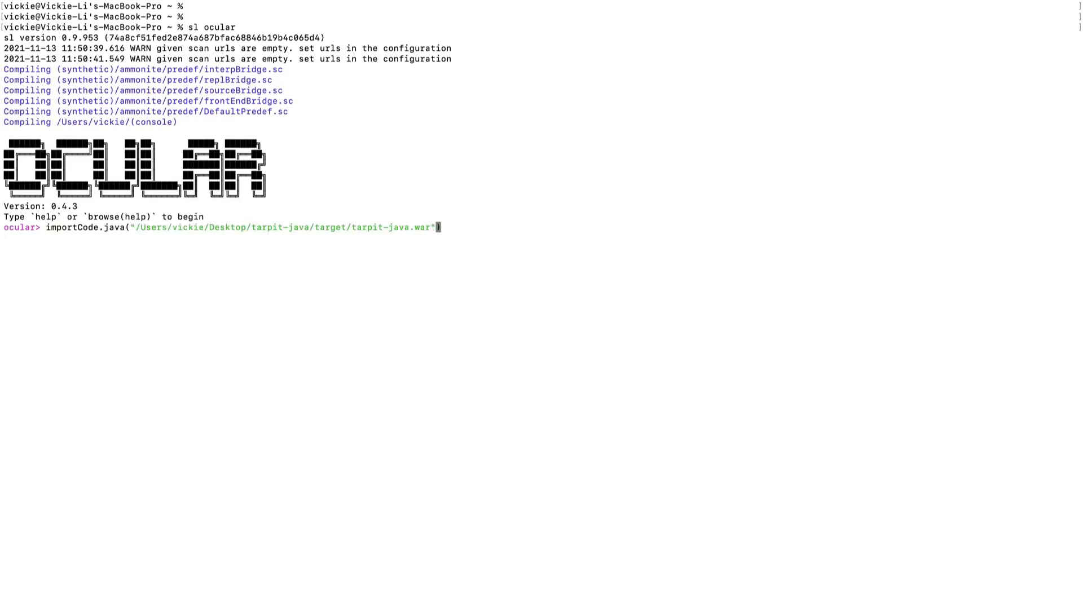
key("Return")
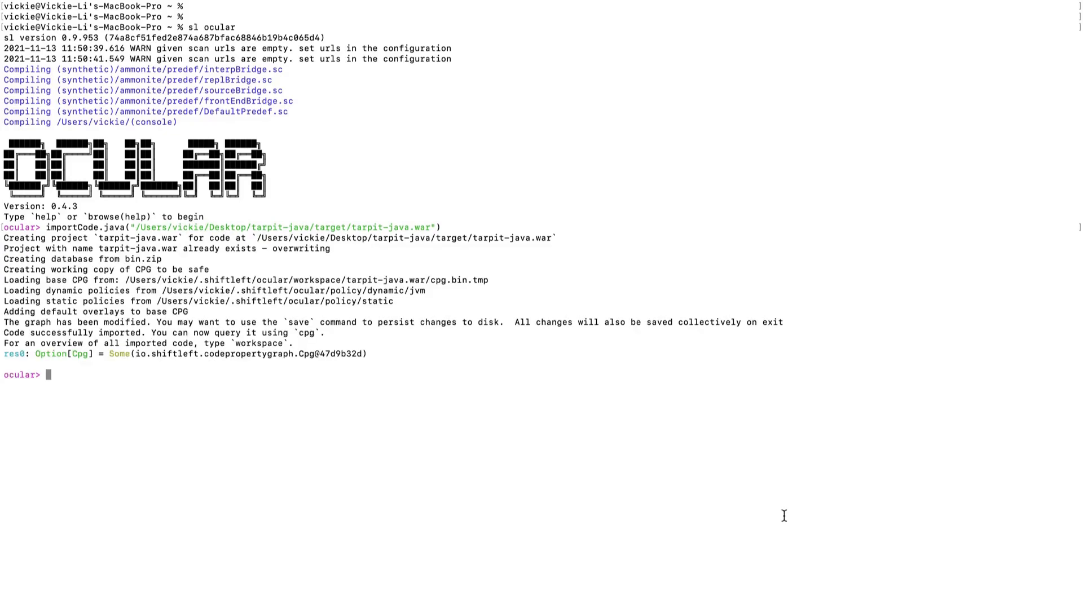
- Compose the cpg.method.name.l query to list method names
type("cpg.")
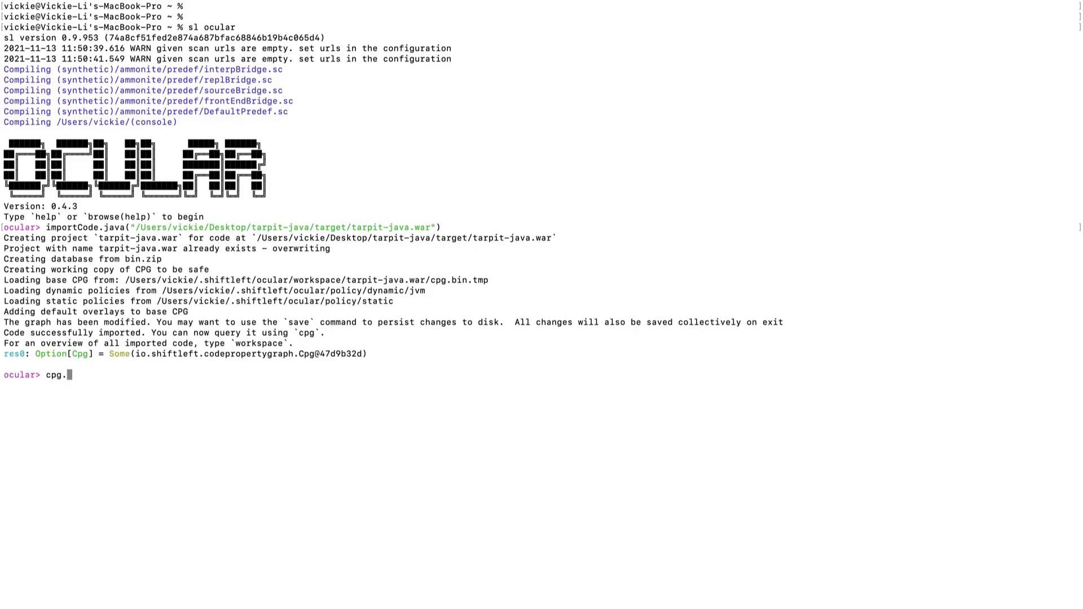
type(".method.name")
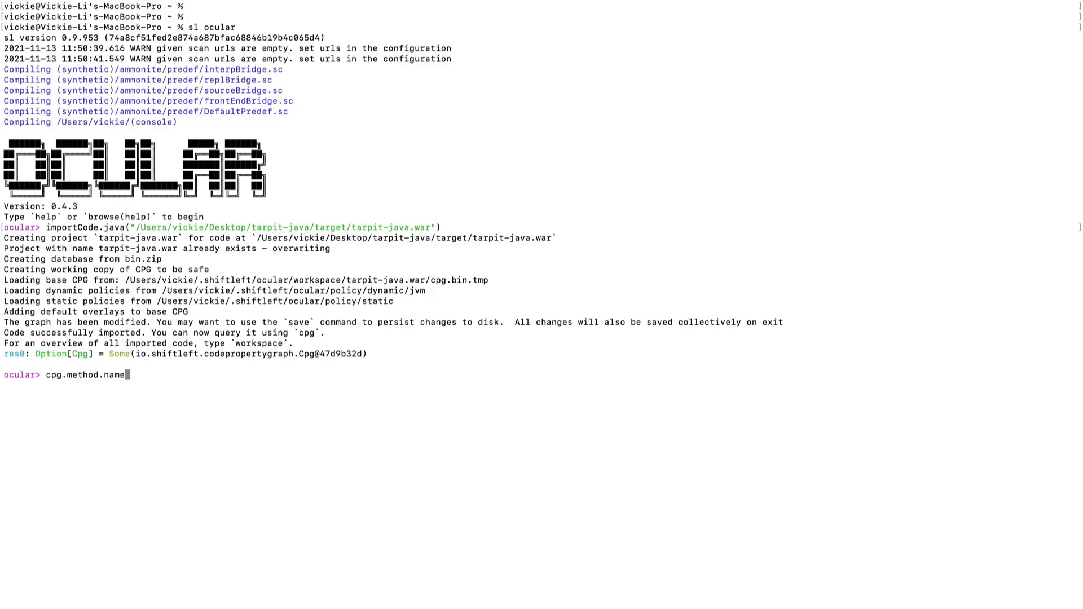
type("l")
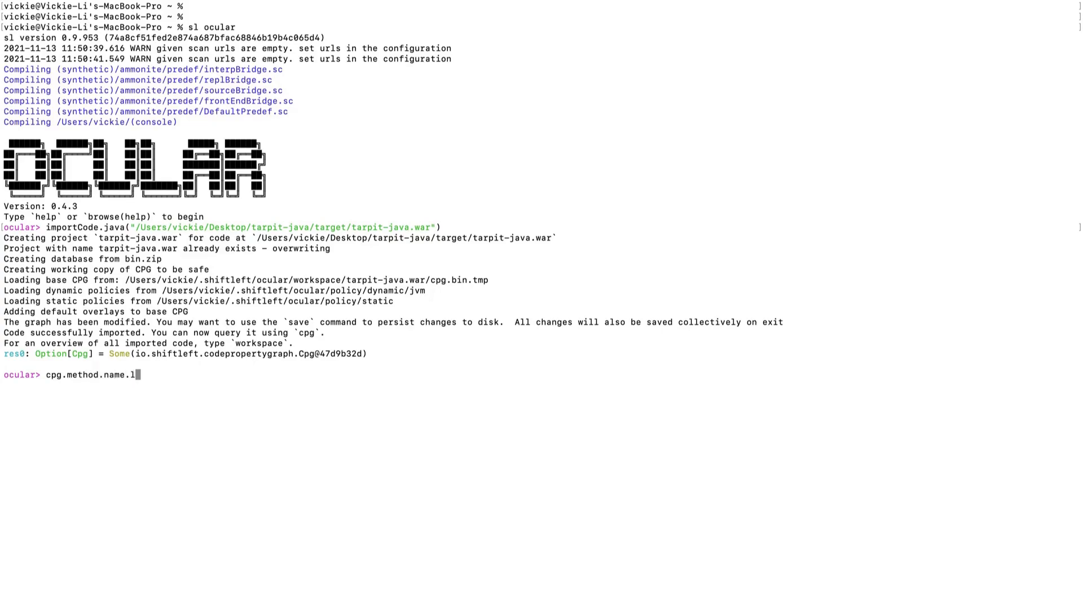
mouse_move(335, 510)
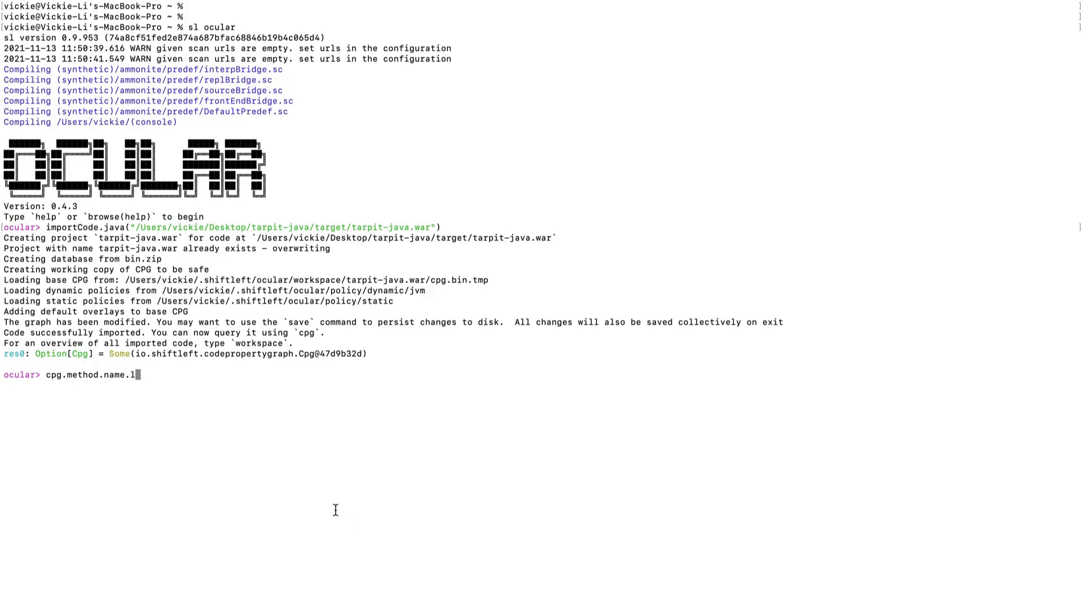
mouse_move(153, 421)
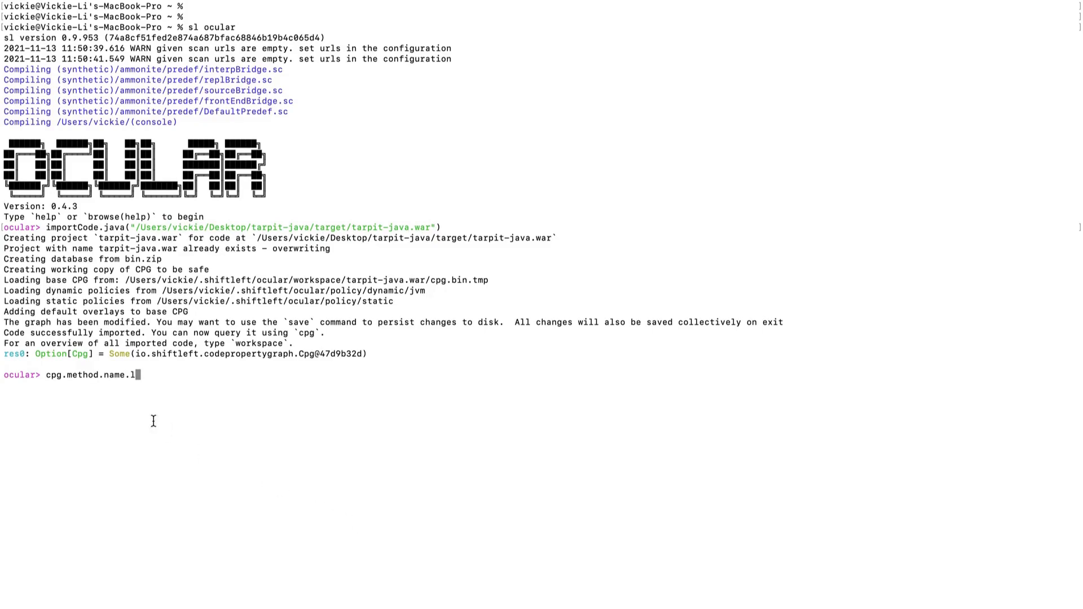
mouse_move(86, 374)
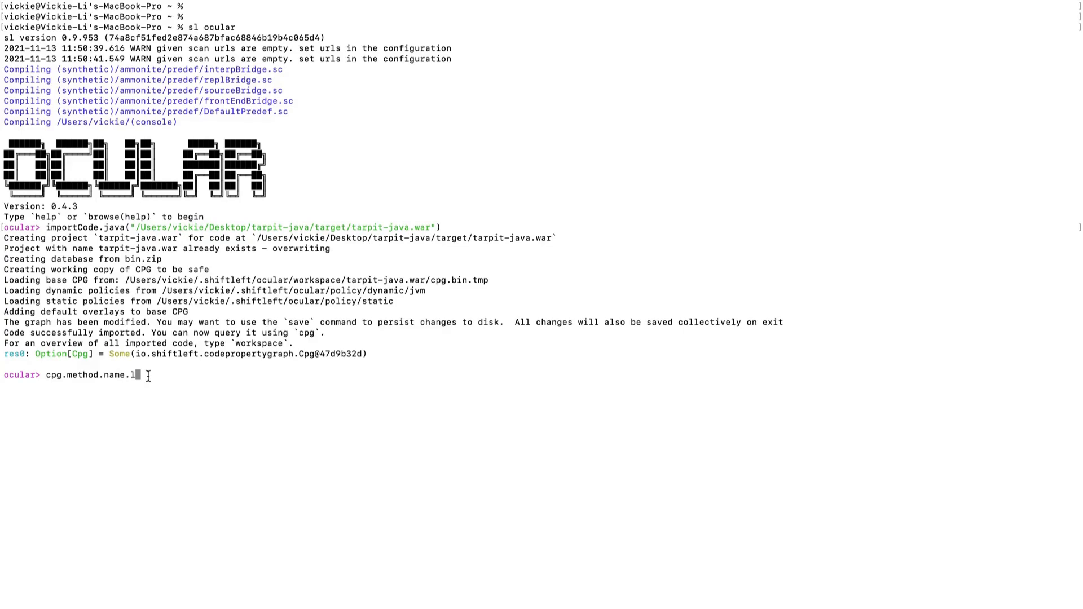
- Run cpg.method.name.l, then run cpg.identifier.name.l to list all identifier names
key("Return")
type("cpg.ident")
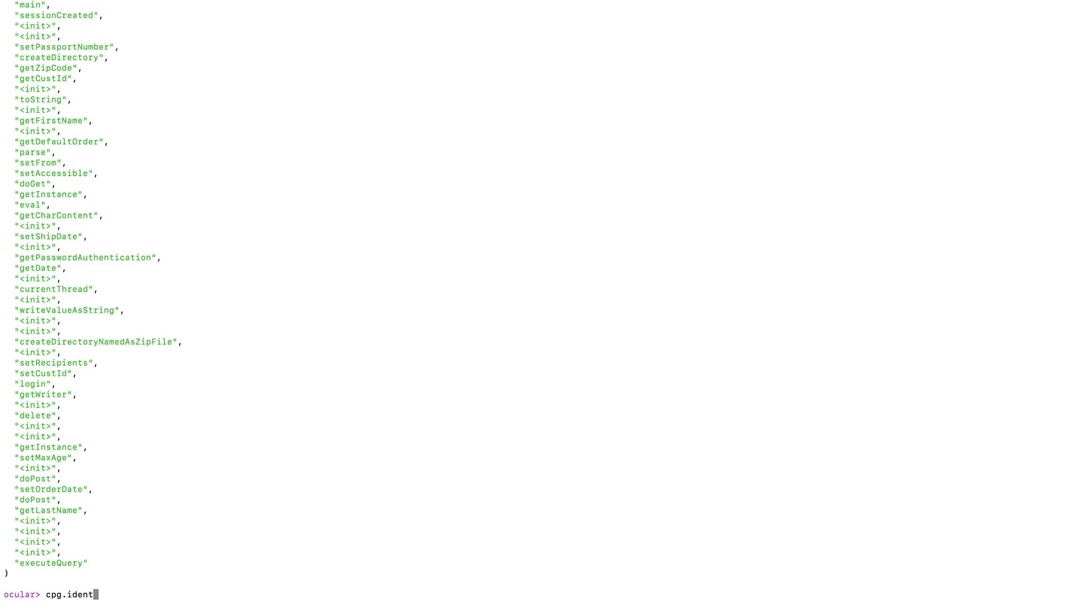
type("ifier")
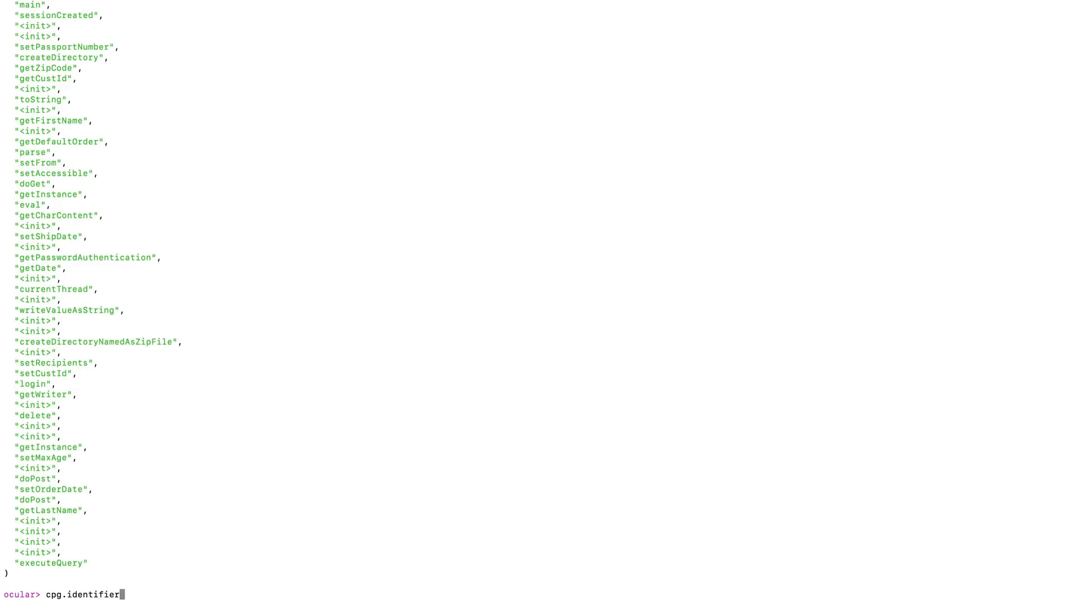
type(".name.")
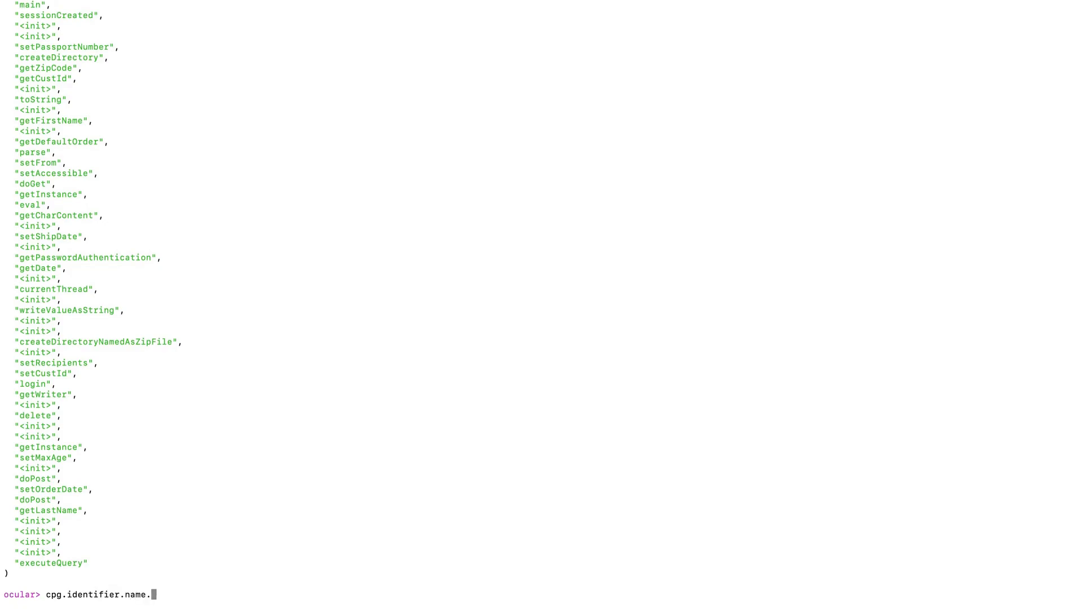
type("l")
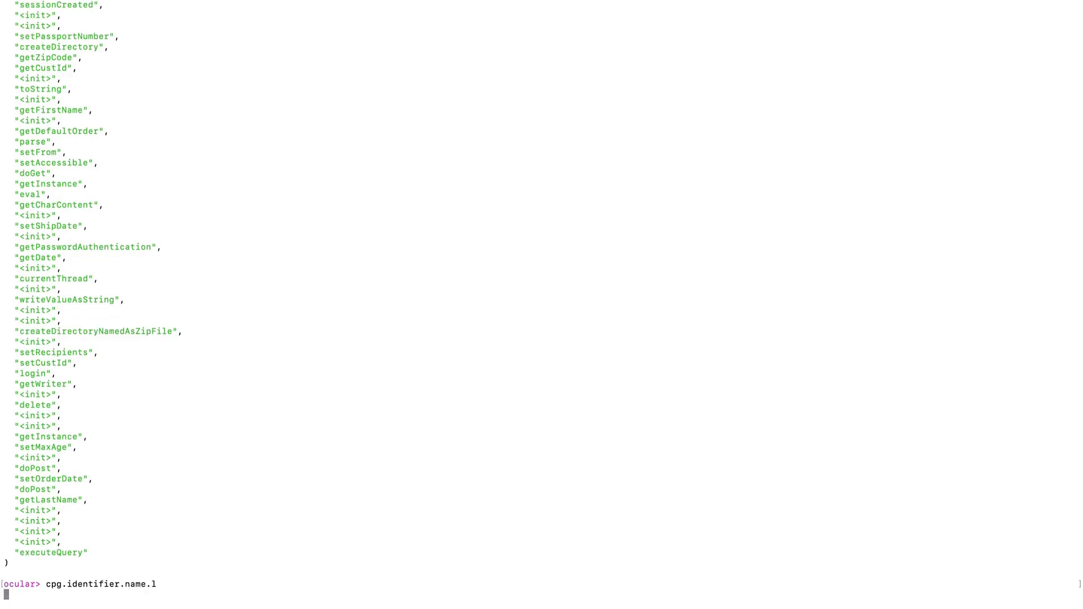
key("Return")
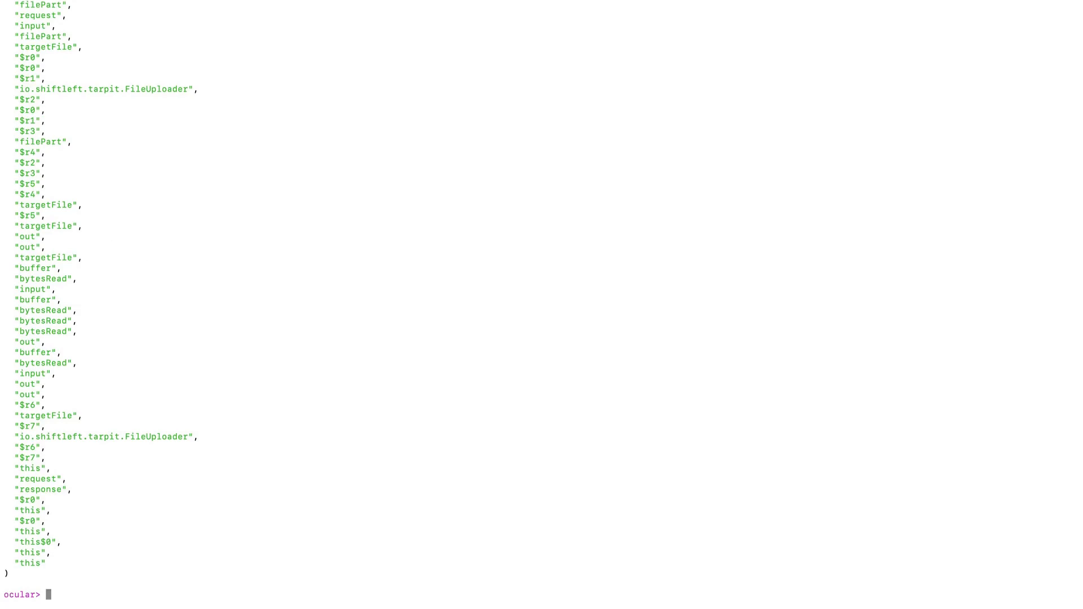
- Rewrite the recalled query as cpg.identifier.typeFullName(".*HttpServletRequest.*")
type("cpg.identifier.name.l")
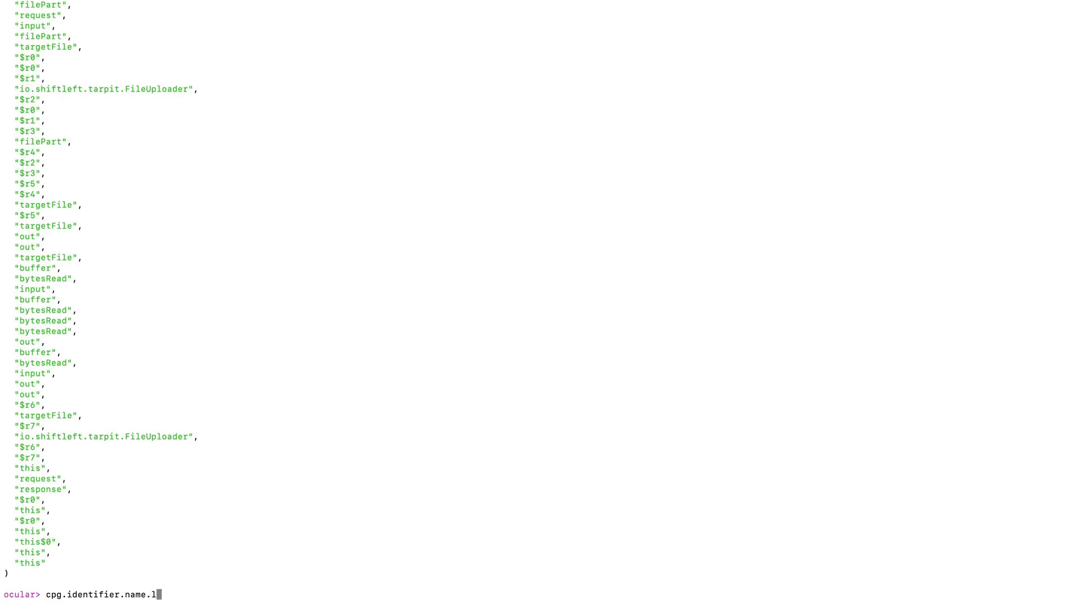
key("BackSpace")
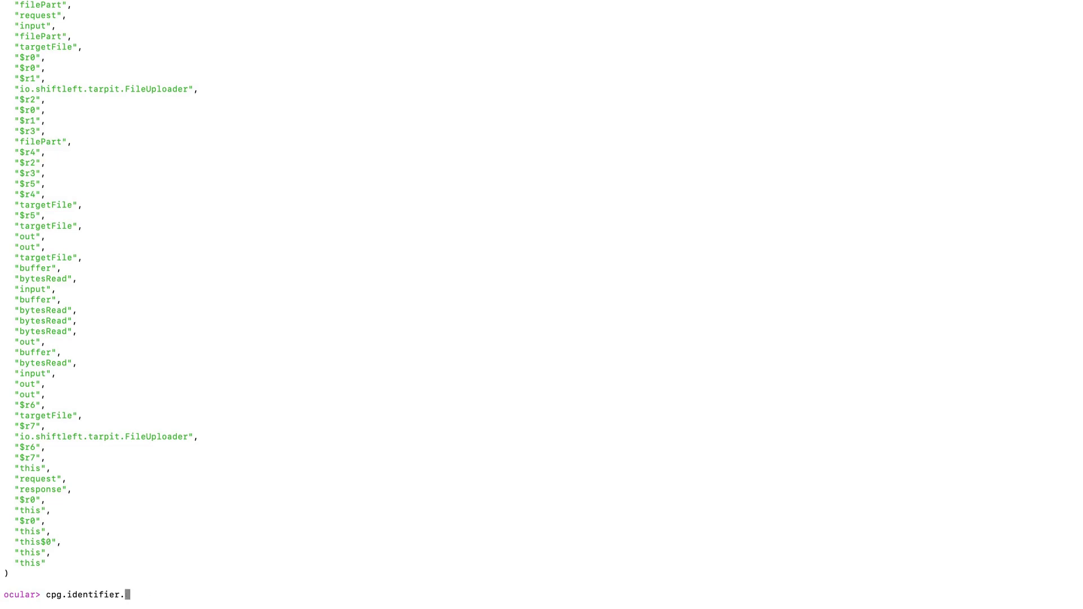
key("Backspace")
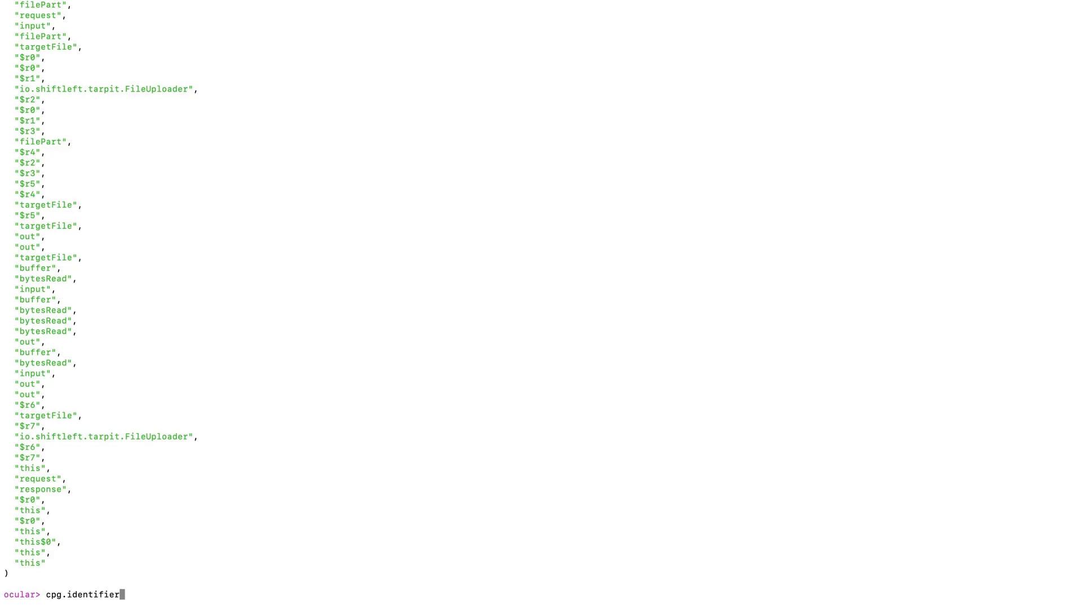
mouse_move(711, 362)
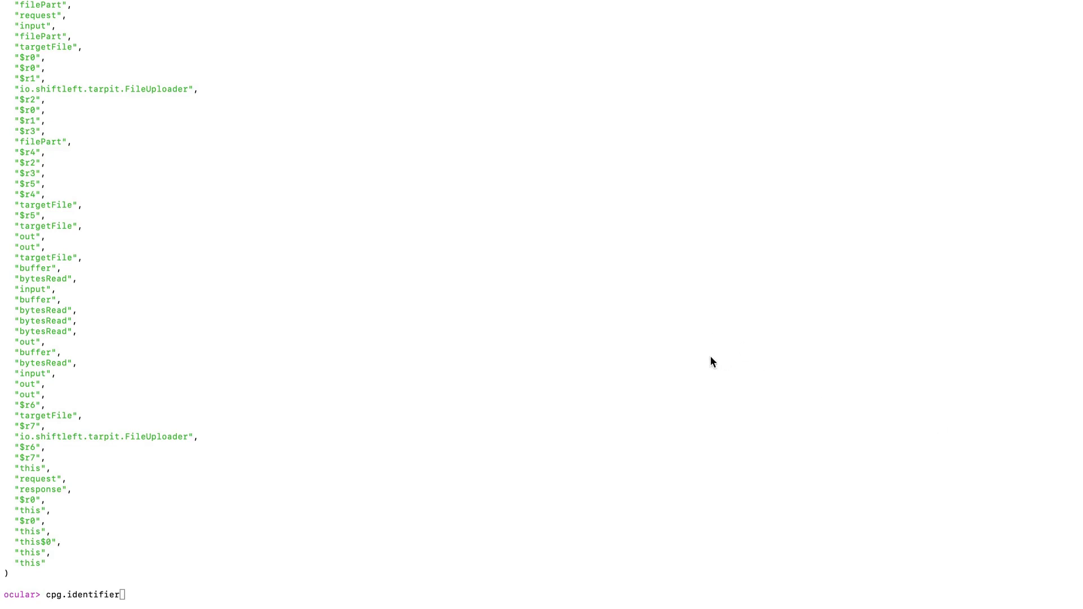
type("ty")
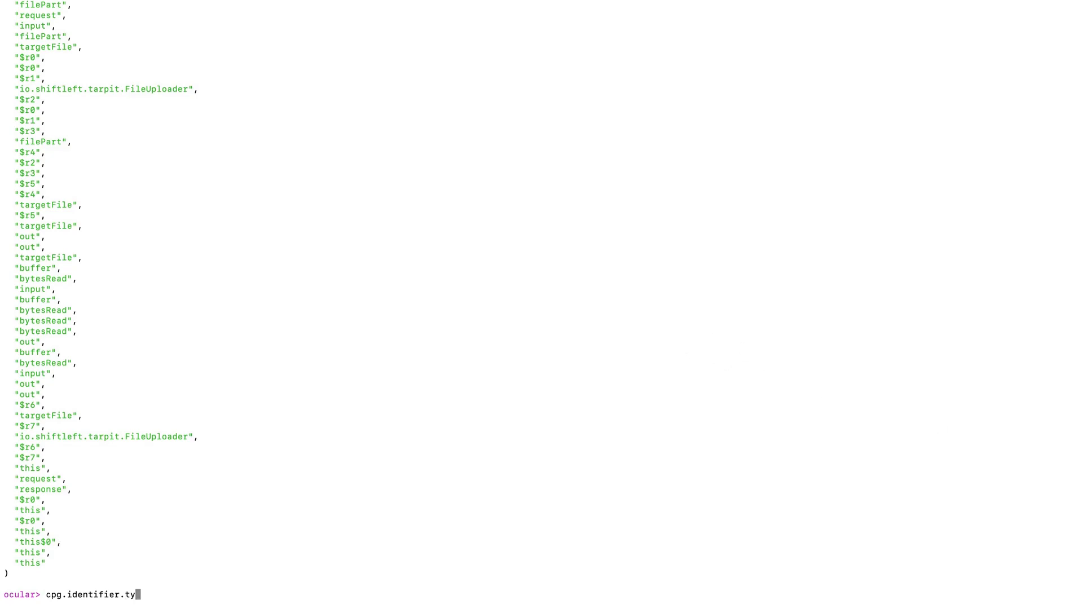
type("peFullName")
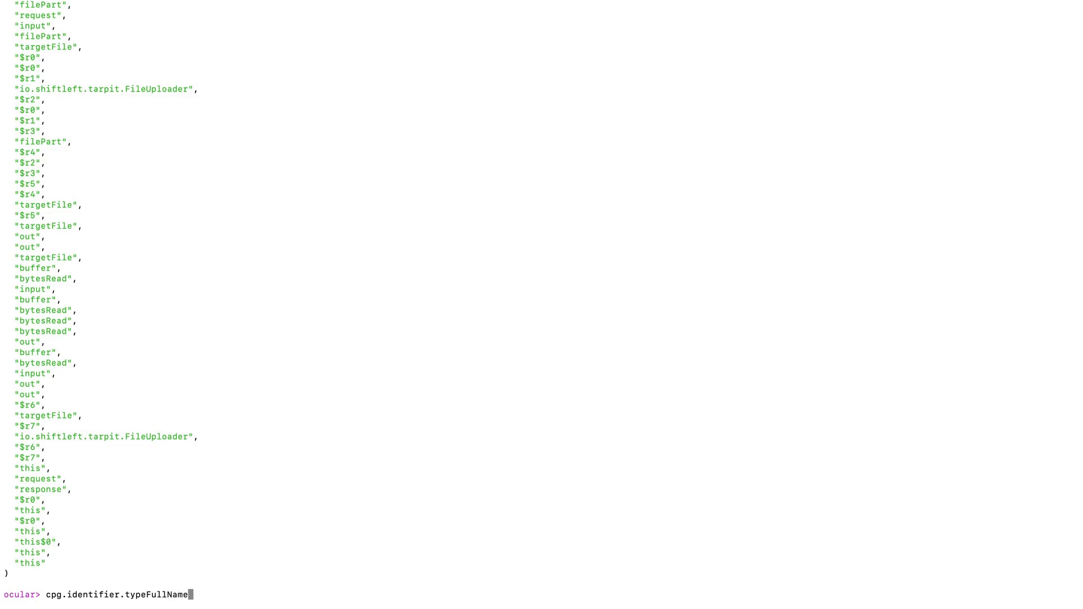
type("()")
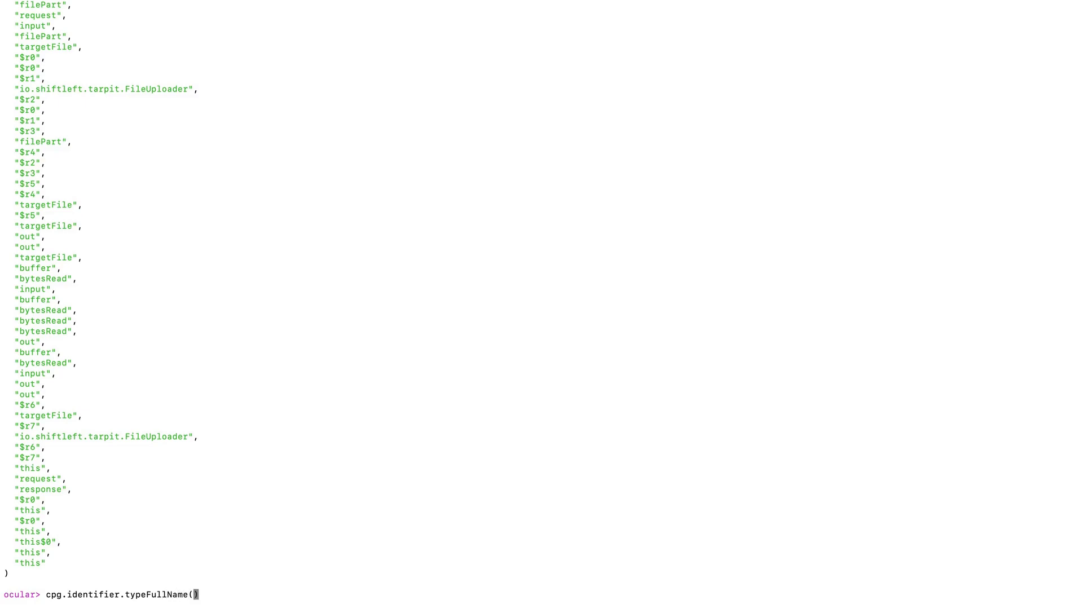
type("\".")
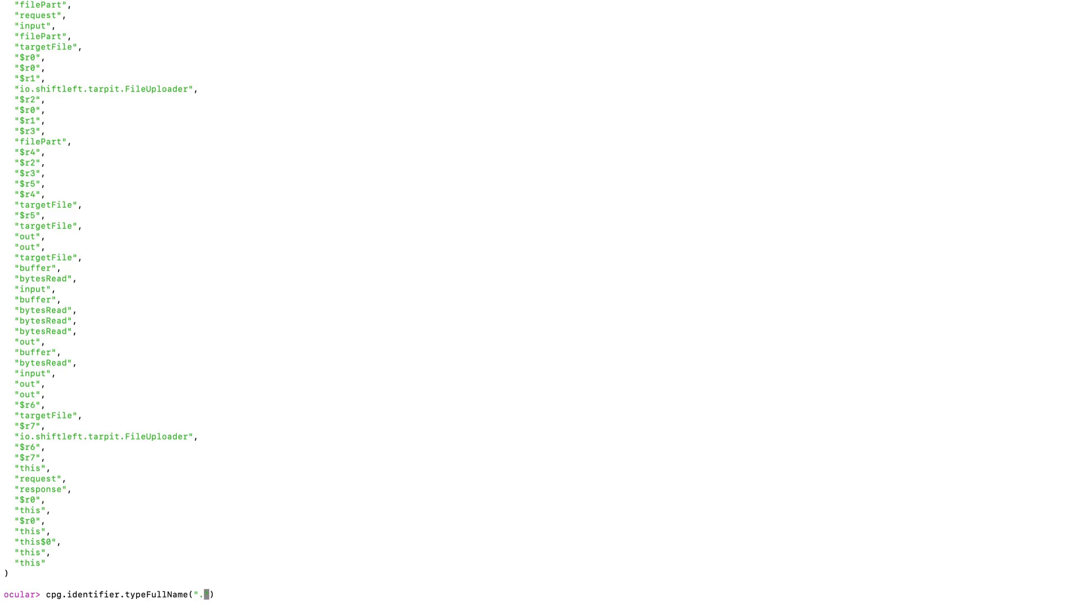
type("*Http")
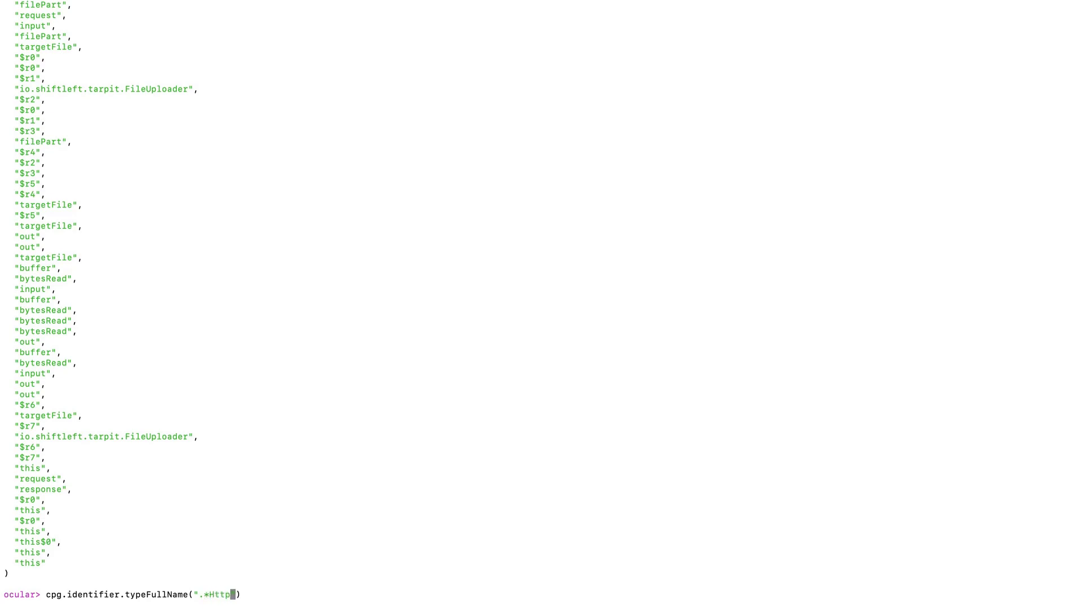
type("Servlet")
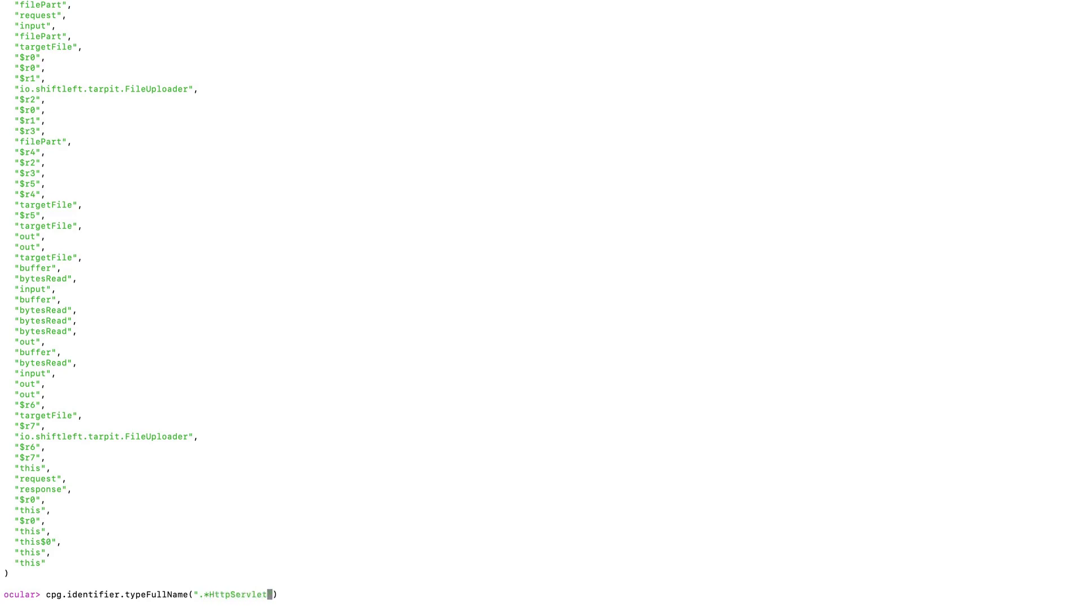
type("Request")
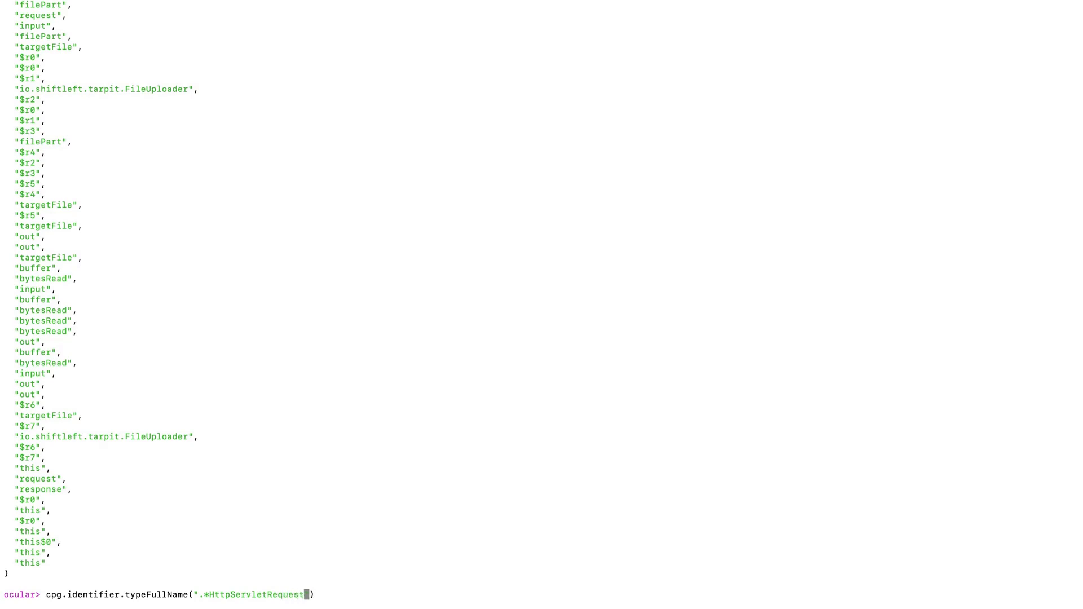
type(".*")
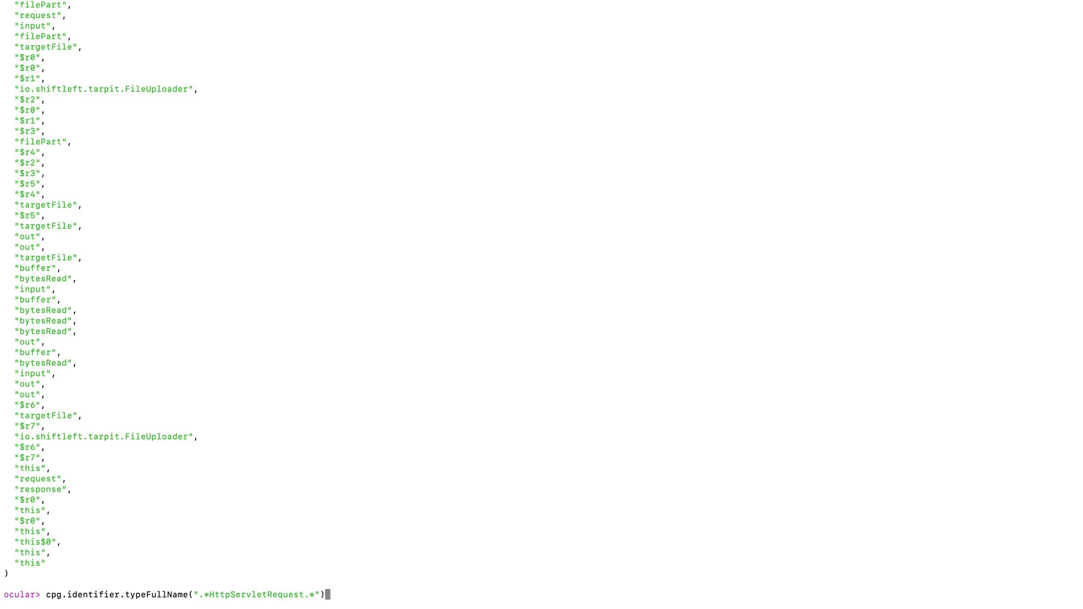
- Run the HttpServletRequest identifier query and review the req and request matches with line numbers
key("Return")
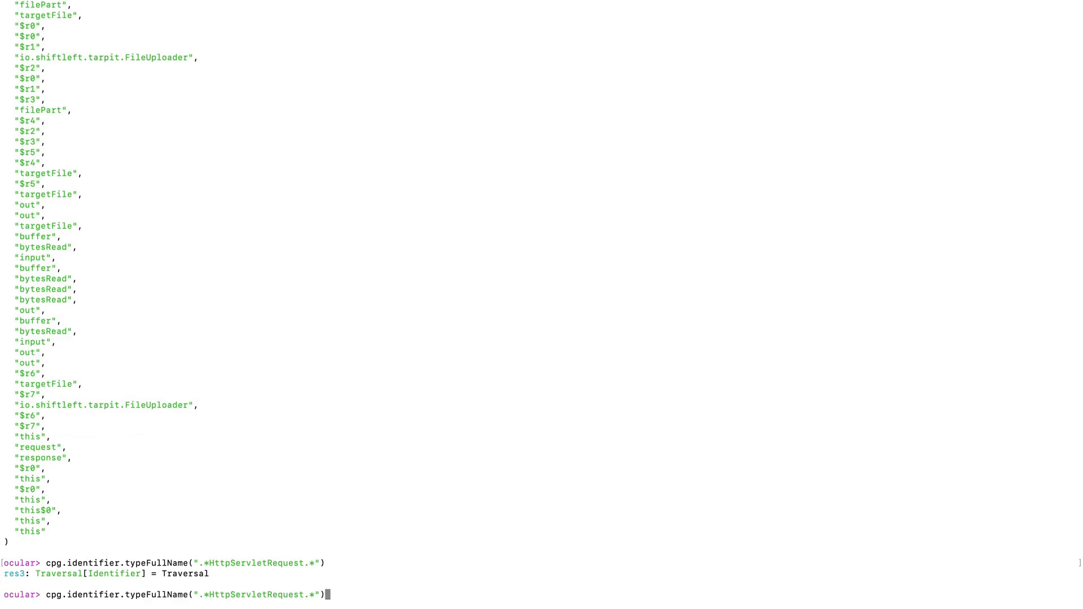
key("Return")
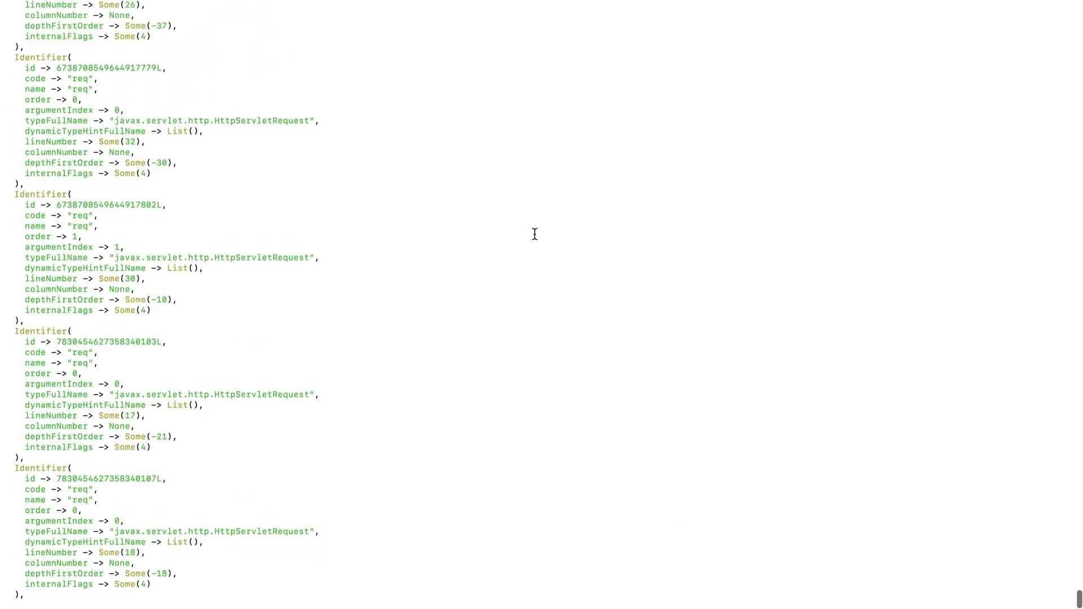
scroll("down", 3)
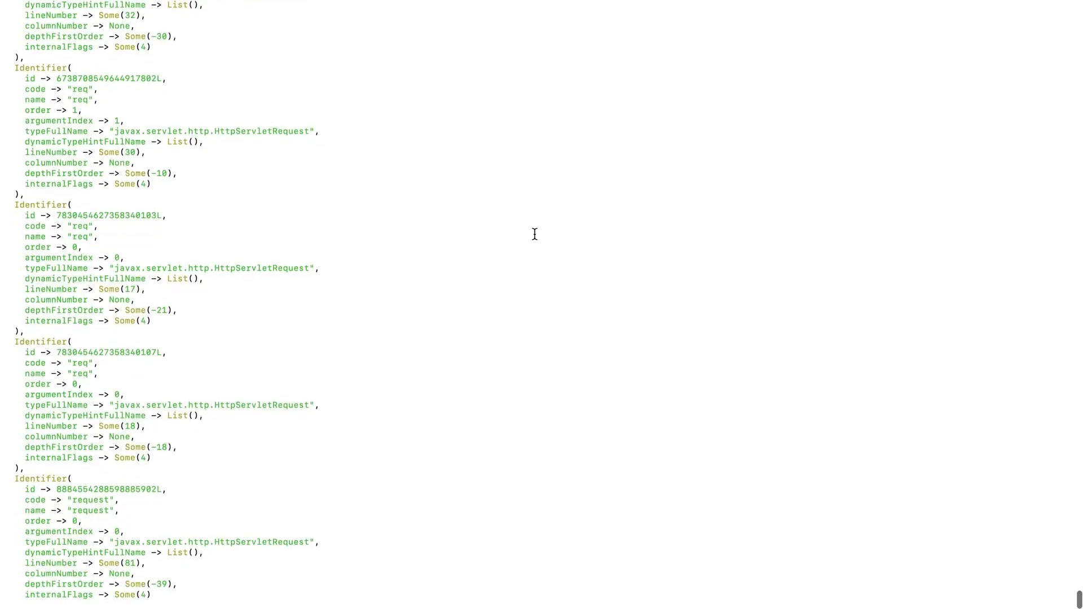
scroll("down", 3)
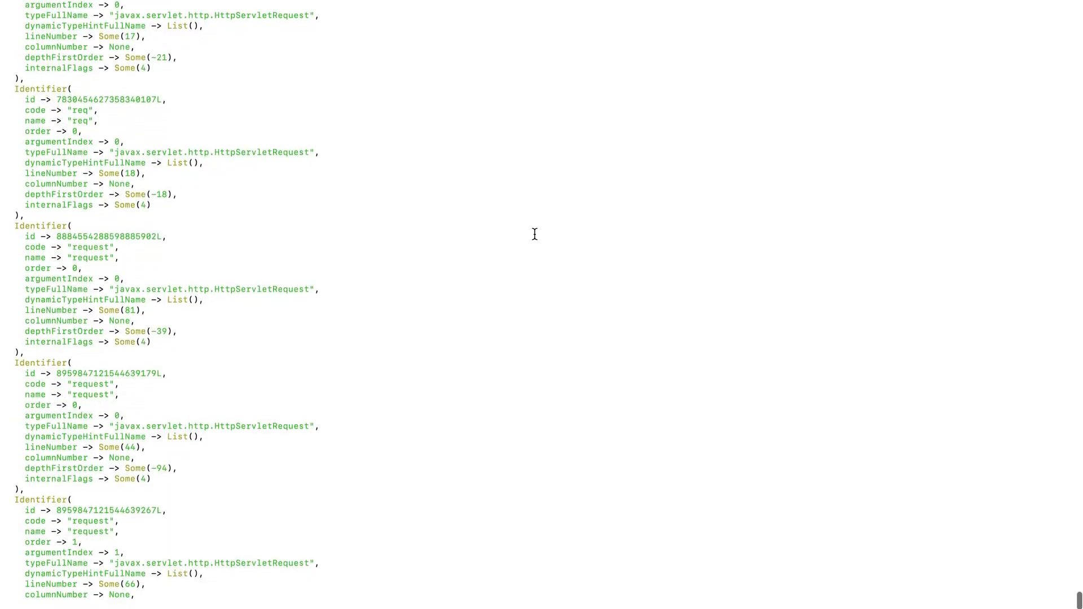
scroll("down", 3)
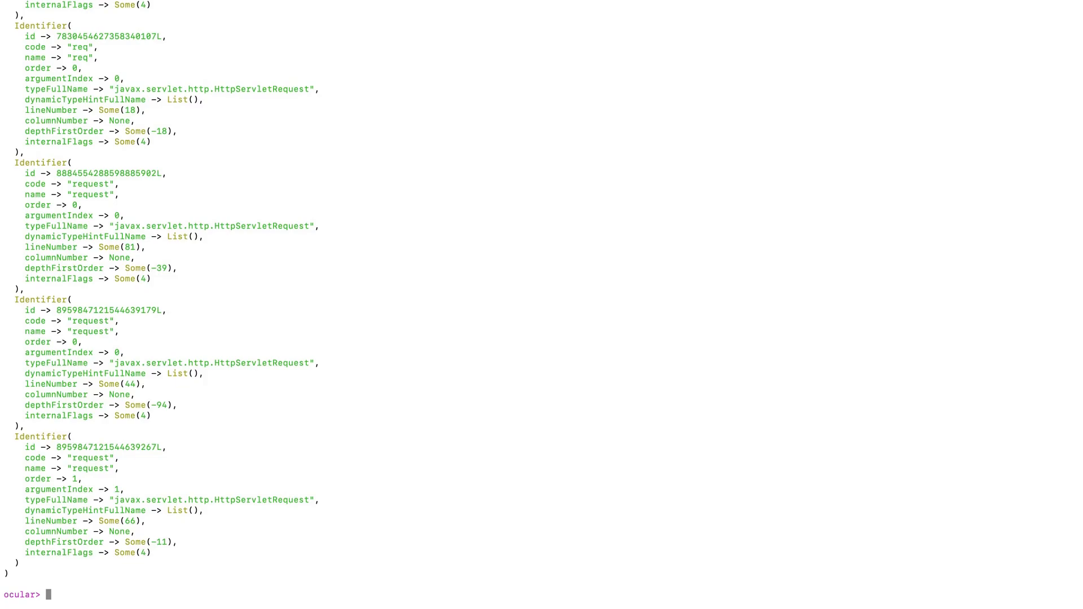
mouse_move(538, 435)
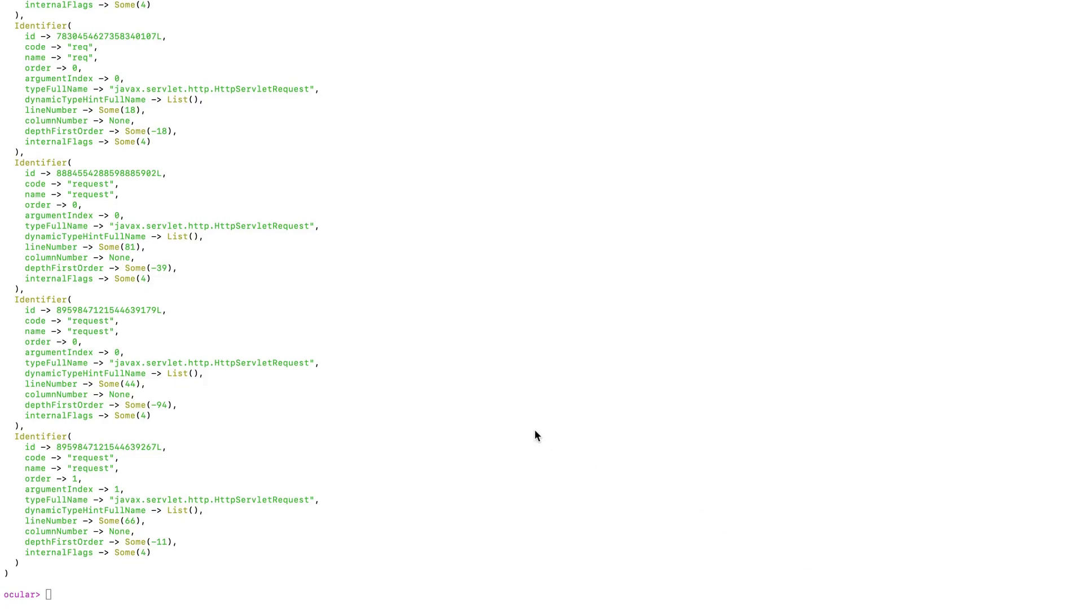
- Define source as cpg.identifier.typeFullName(".*HttpServletRequest.*")
type("def")
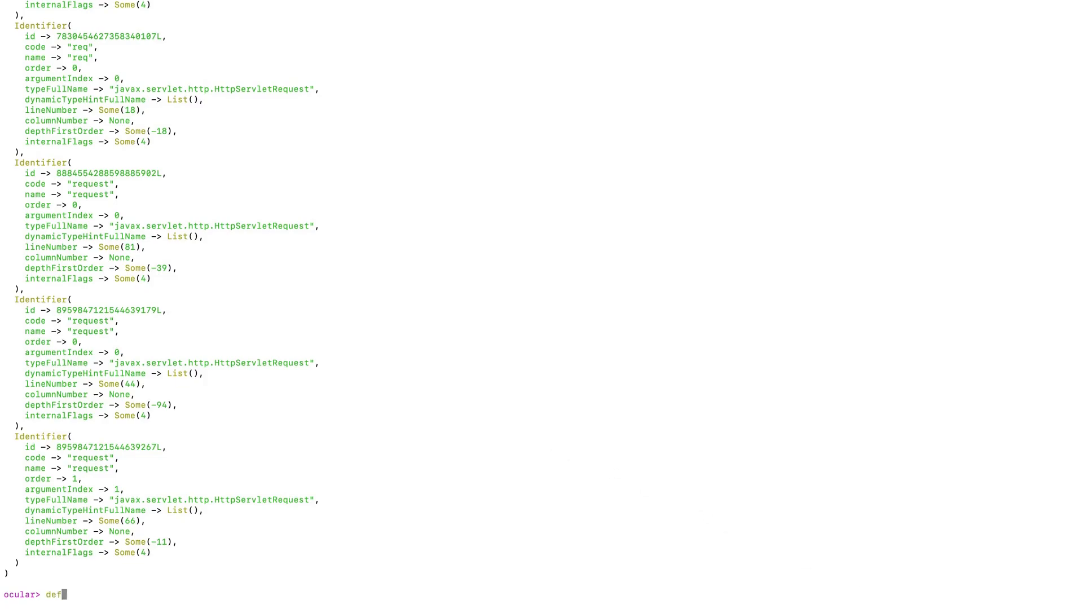
type("source = cpg.identifier.typeFullName(\".*HttpServletRequest.*")
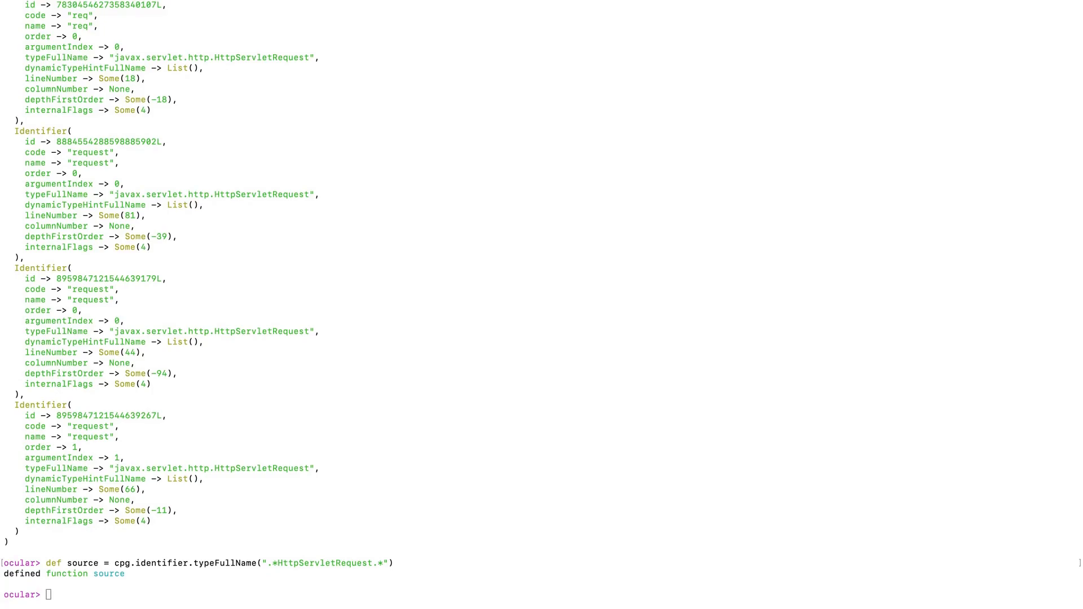
mouse_move(865, 390)
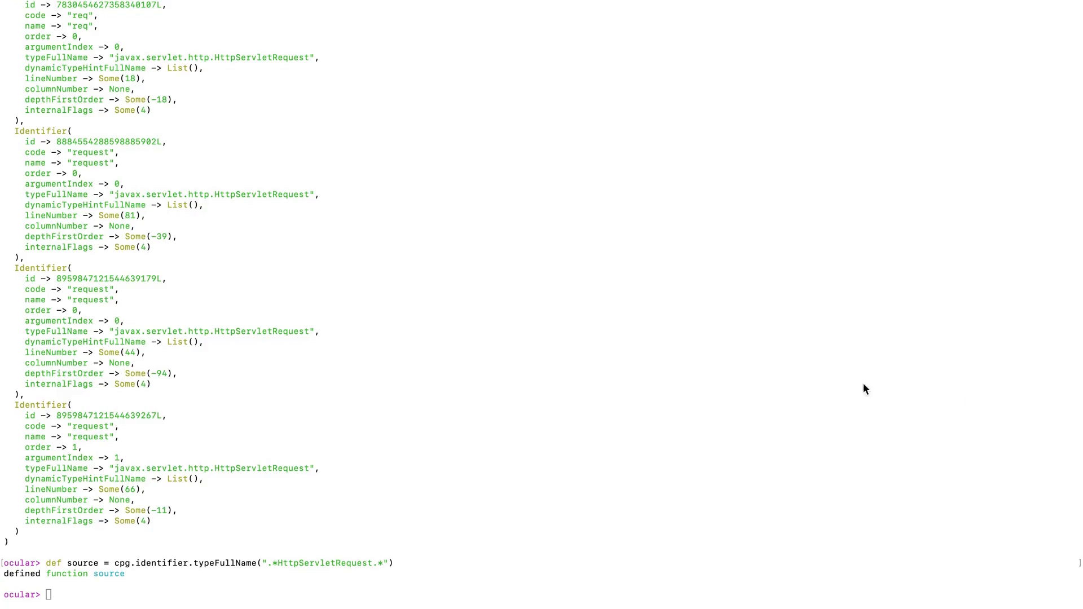
mouse_move(743, 334)
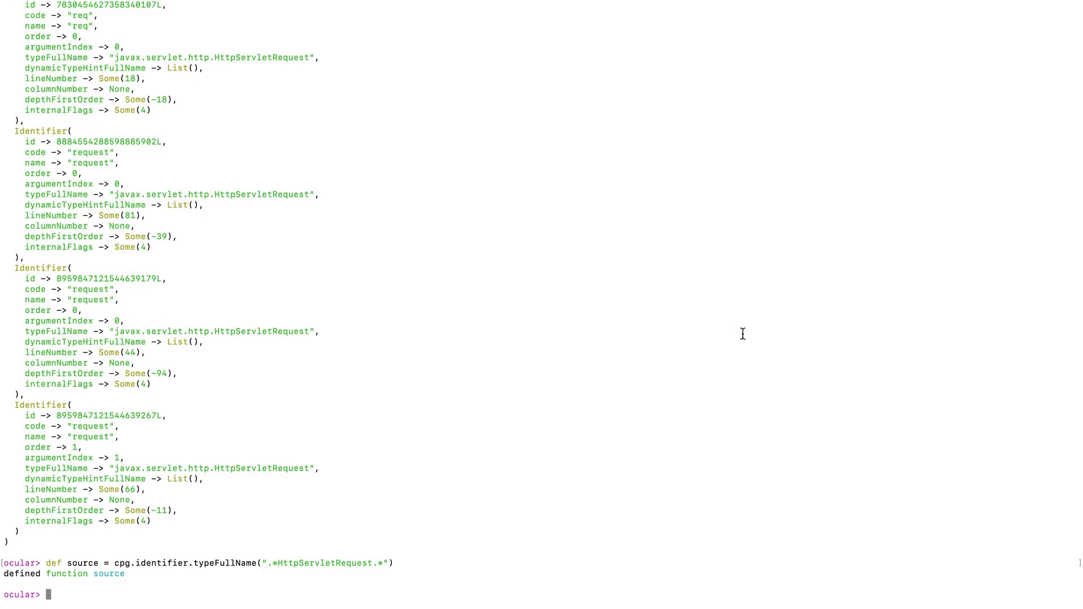
- Define sink as cpg.call(".*print.*").argument
type("cpg.cal")
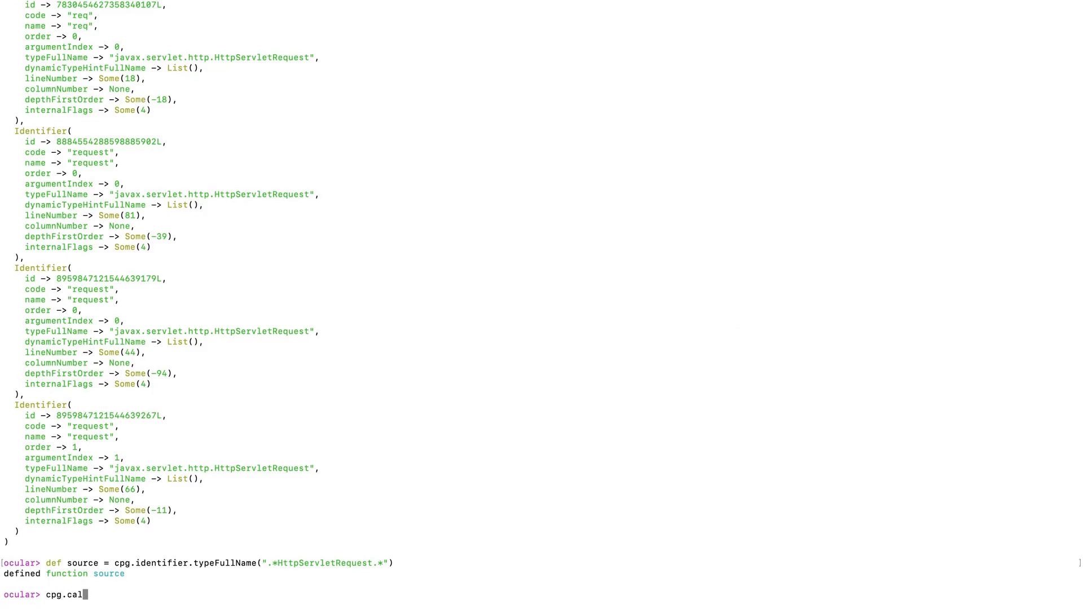
type("l(")
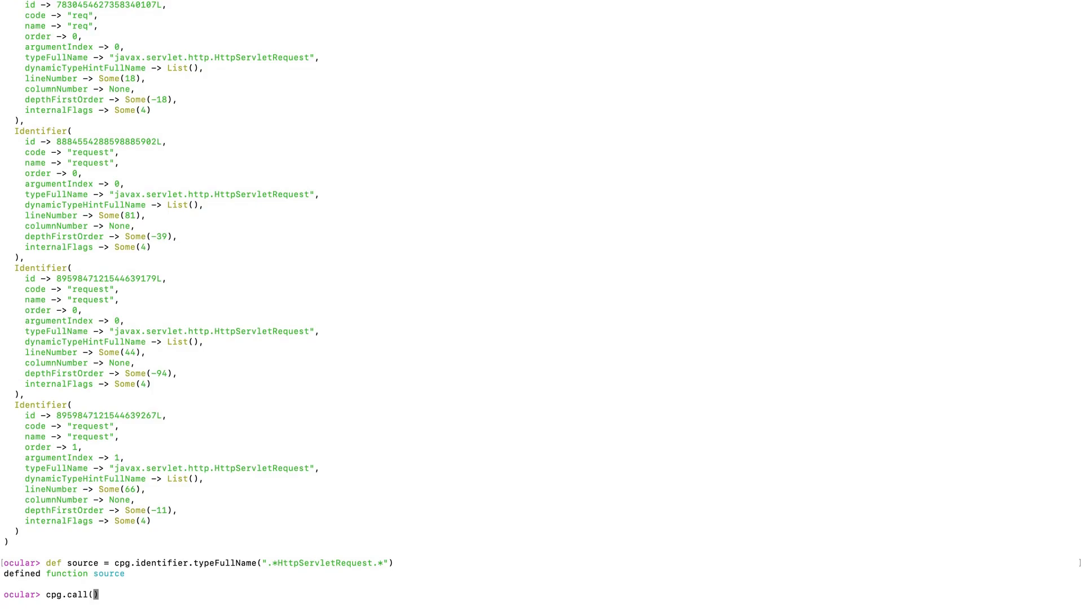
type("\".*p")
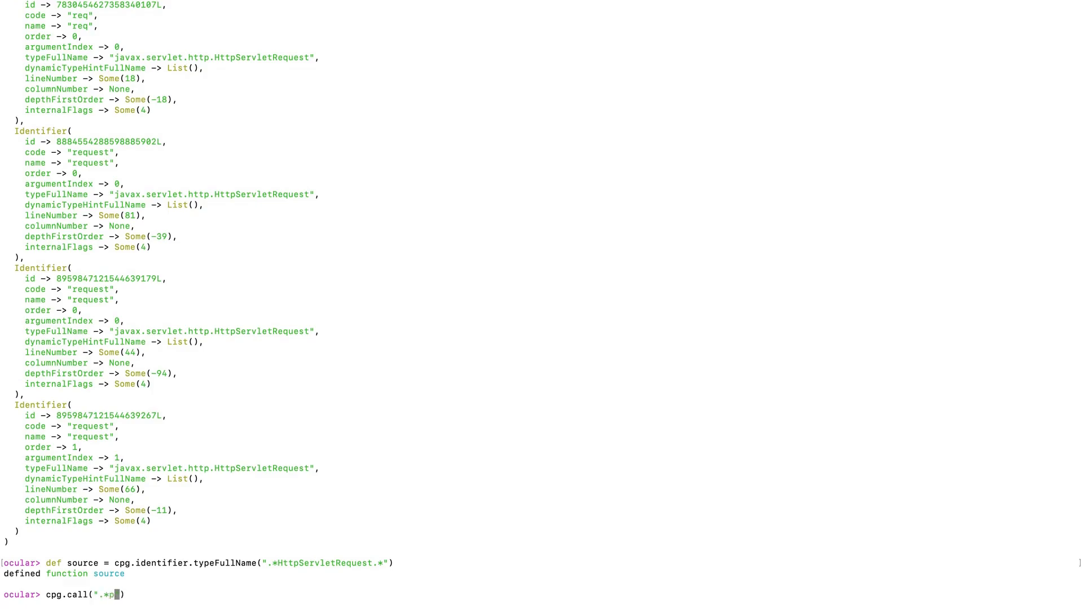
type("rint.*\")")
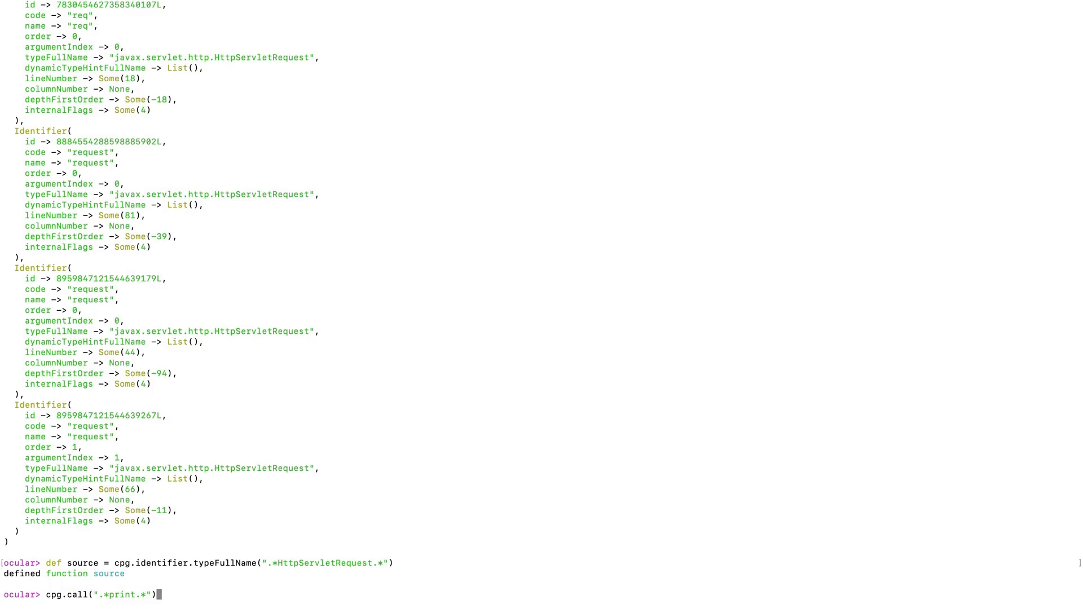
type(".argu")
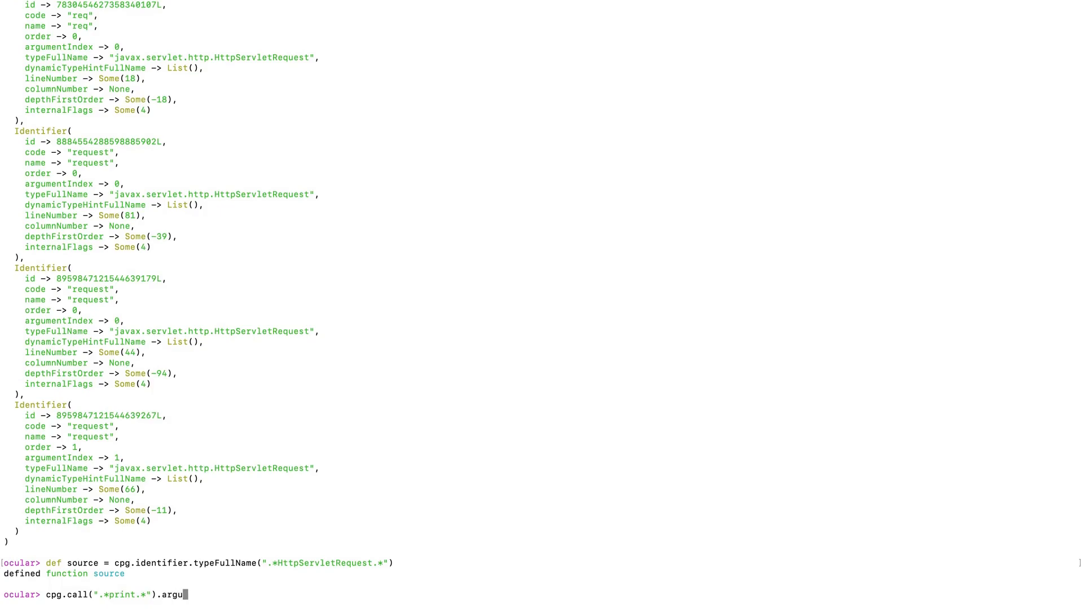
type("ment")
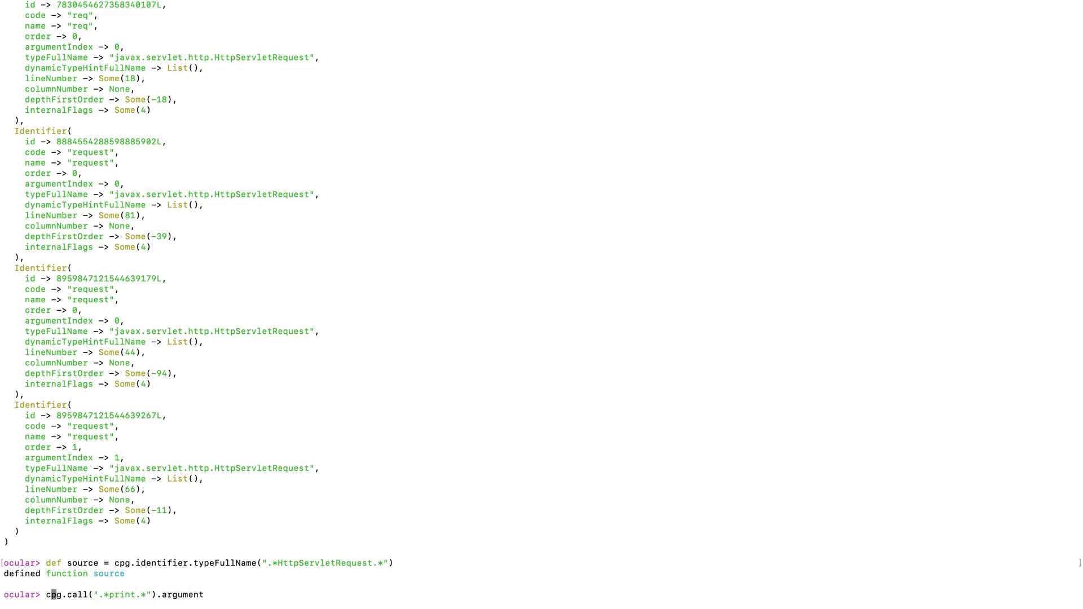
type("def")
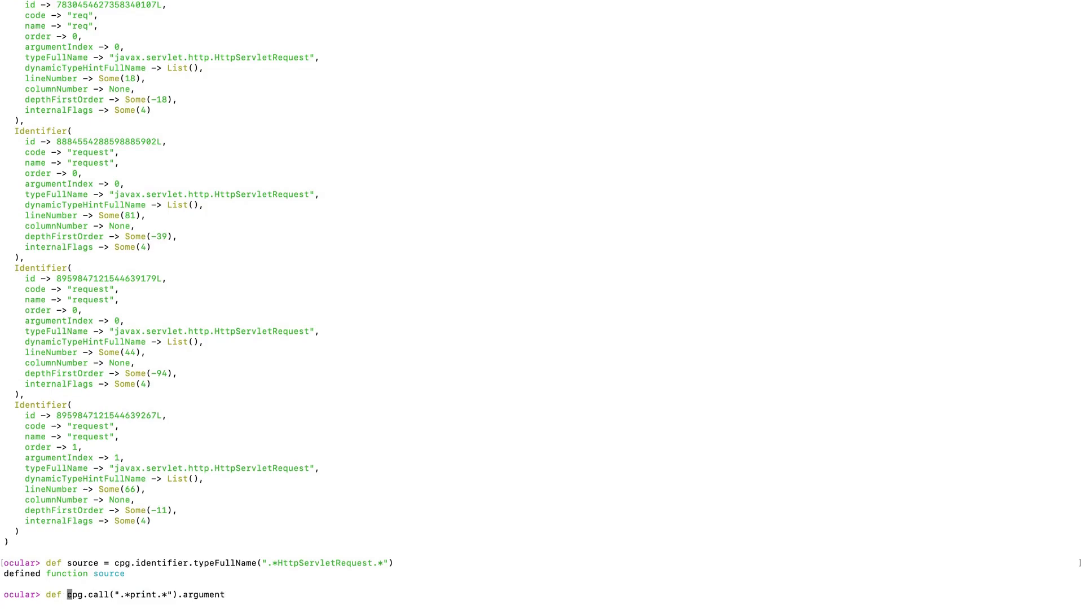
type("sink =")
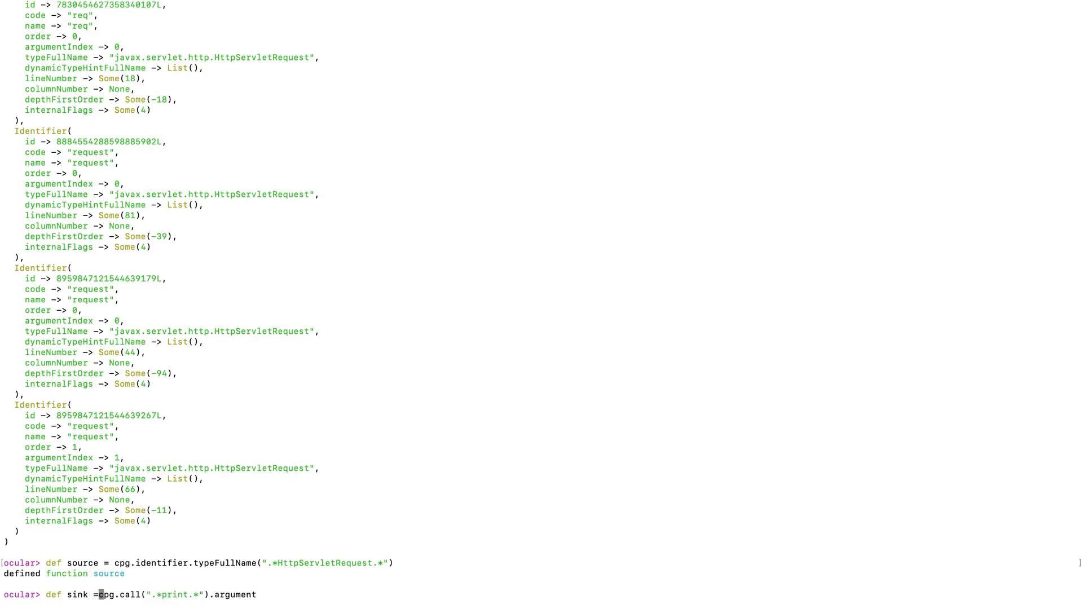
key("Return")
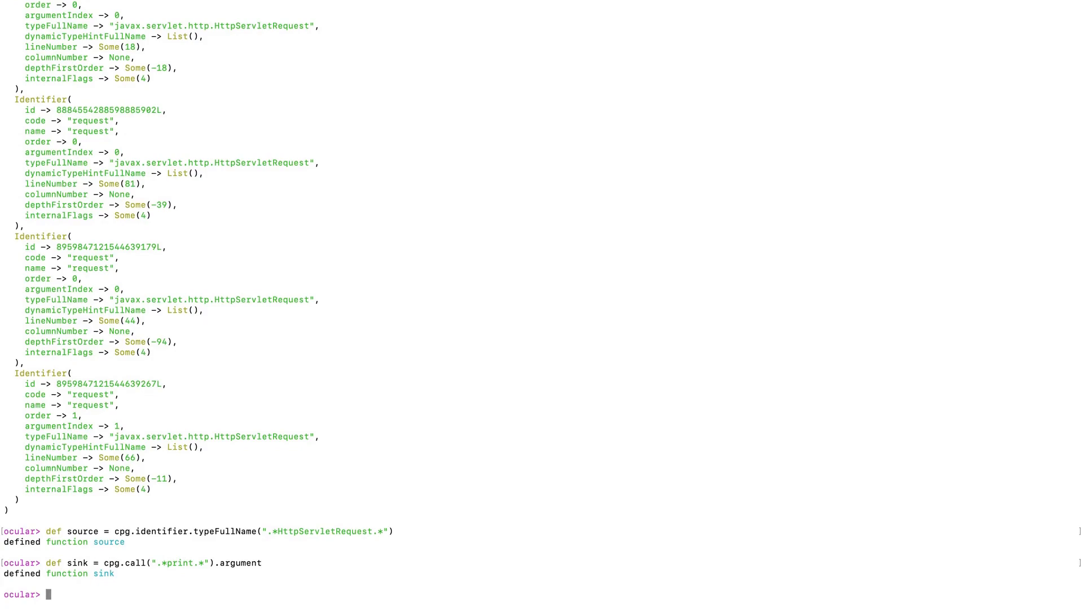
- Run sink.reachableBy(source).flows.p to print data-flow tables from doGet/doPost into SecuredServlet.java
type("sink.reach")
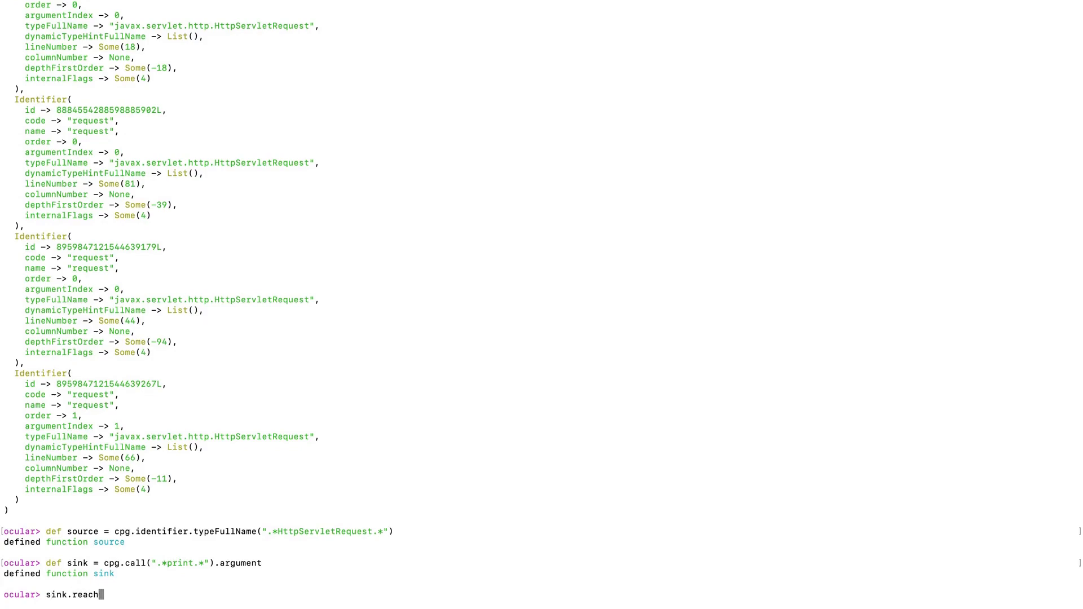
type("ableBy")
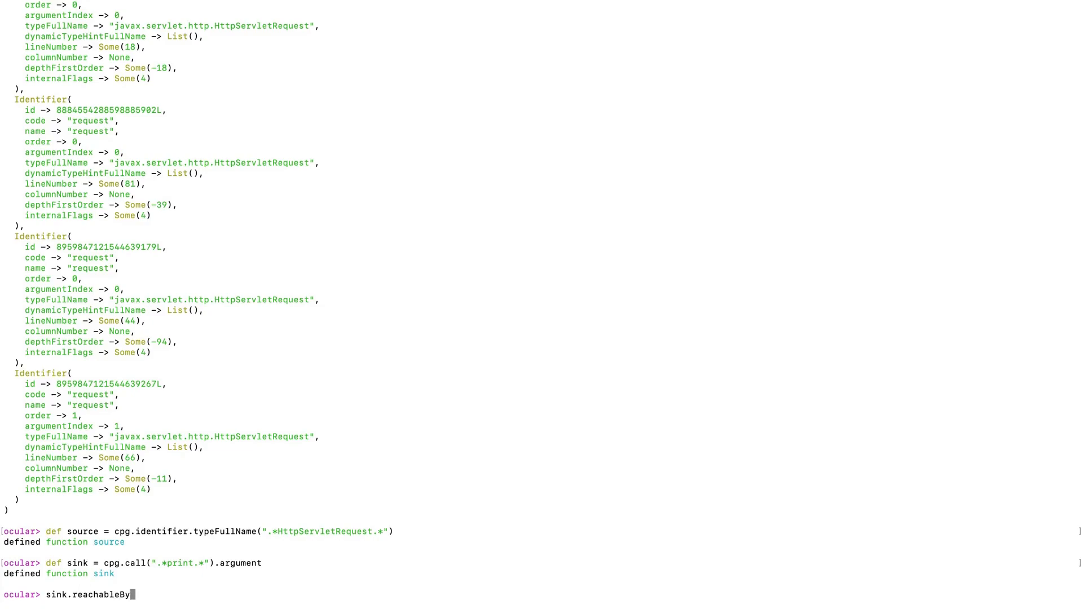
type(".flows.p")
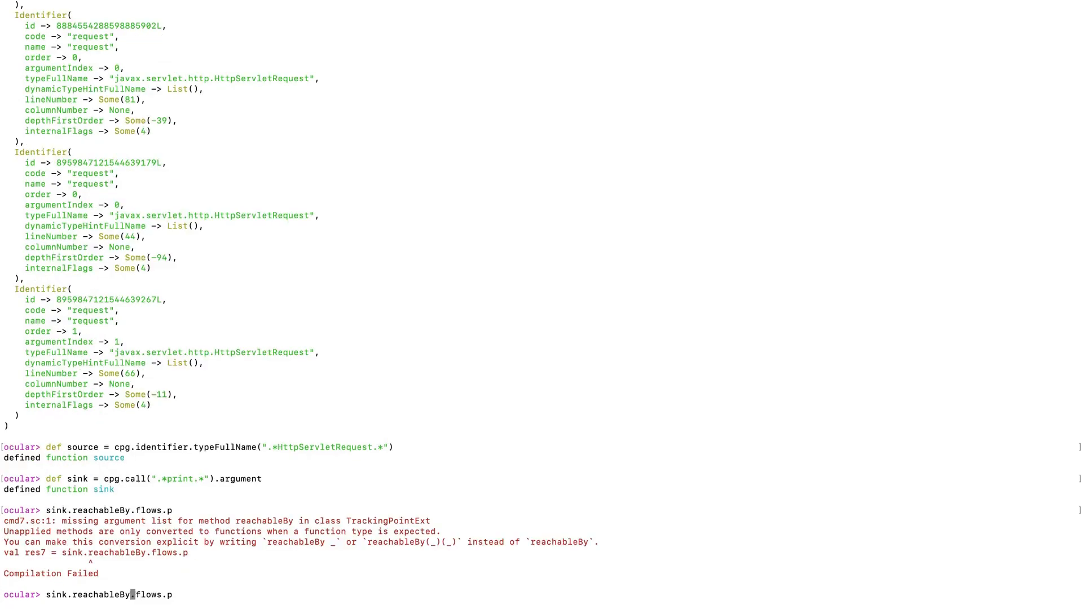
type("(source)")
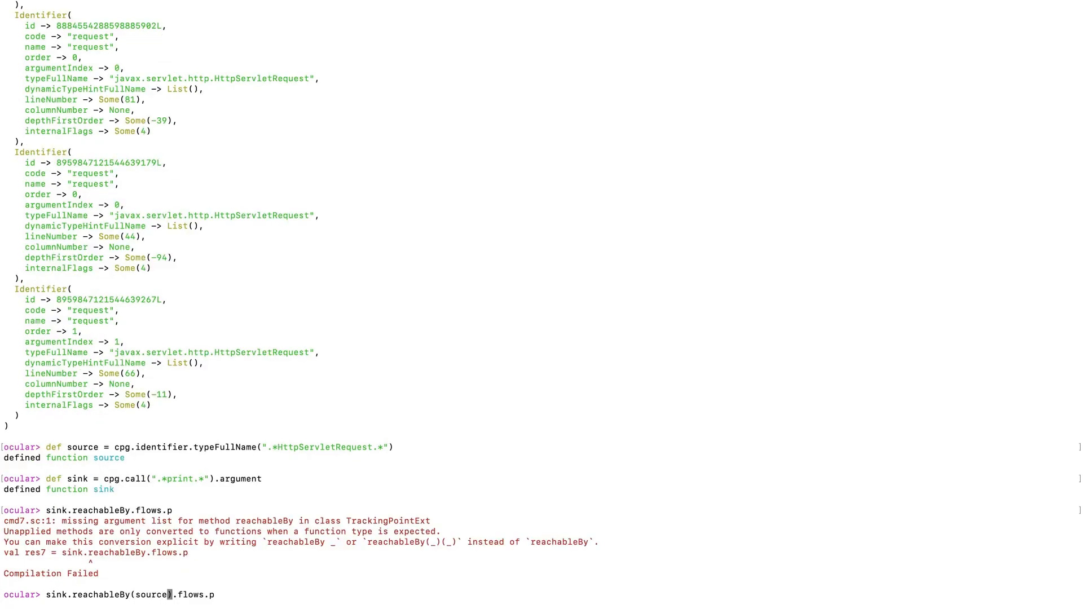
key("End")
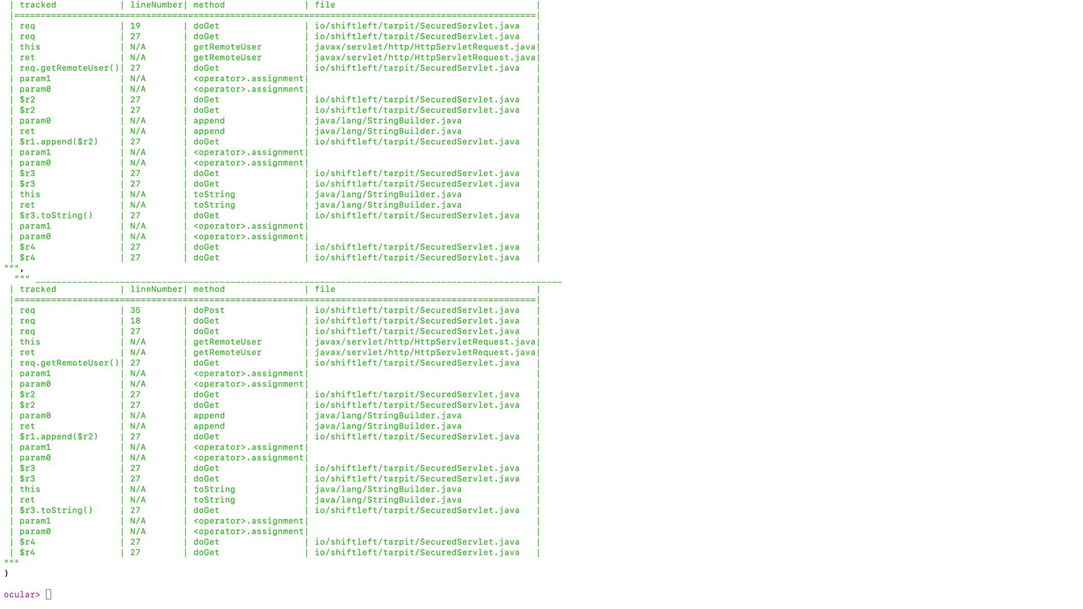
mouse_move(824, 461)
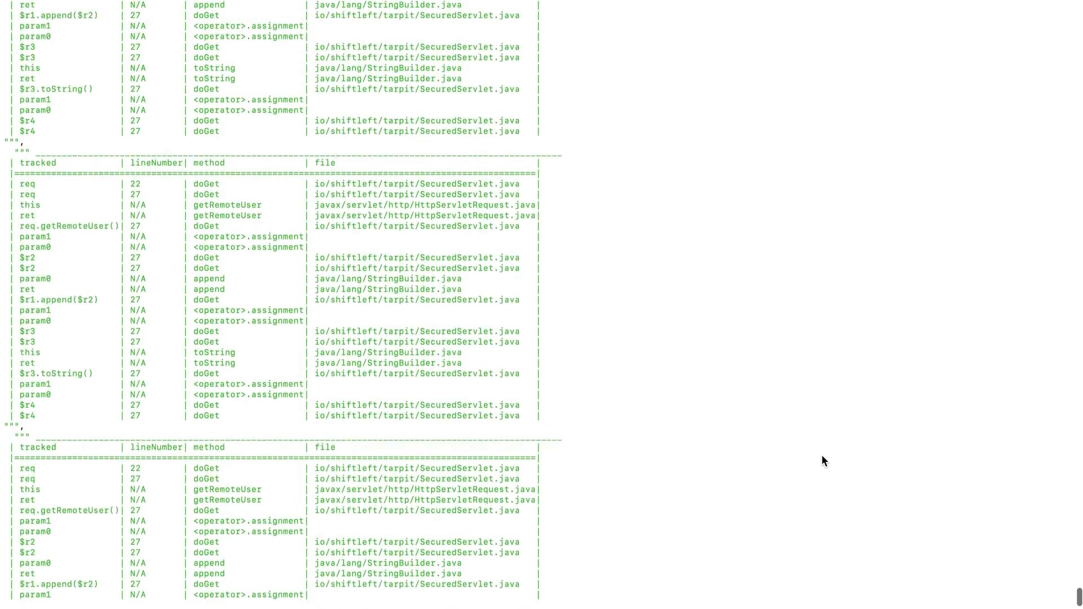
- Scroll the flow output to the Insider.java table tracing request.getParameter("x") to line 87
scroll("down", 3)
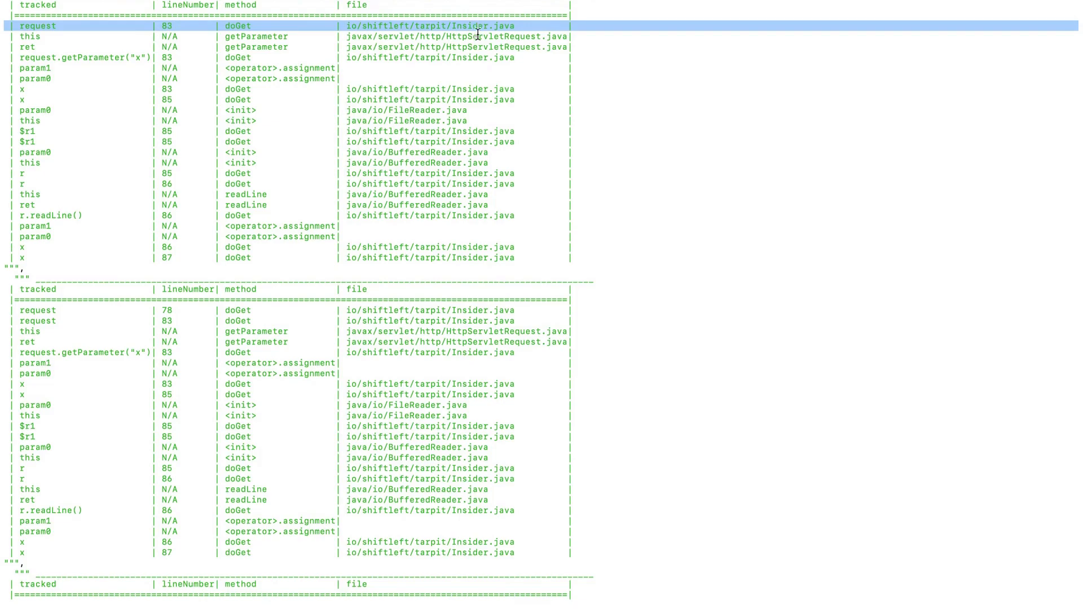
mouse_move(169, 263)
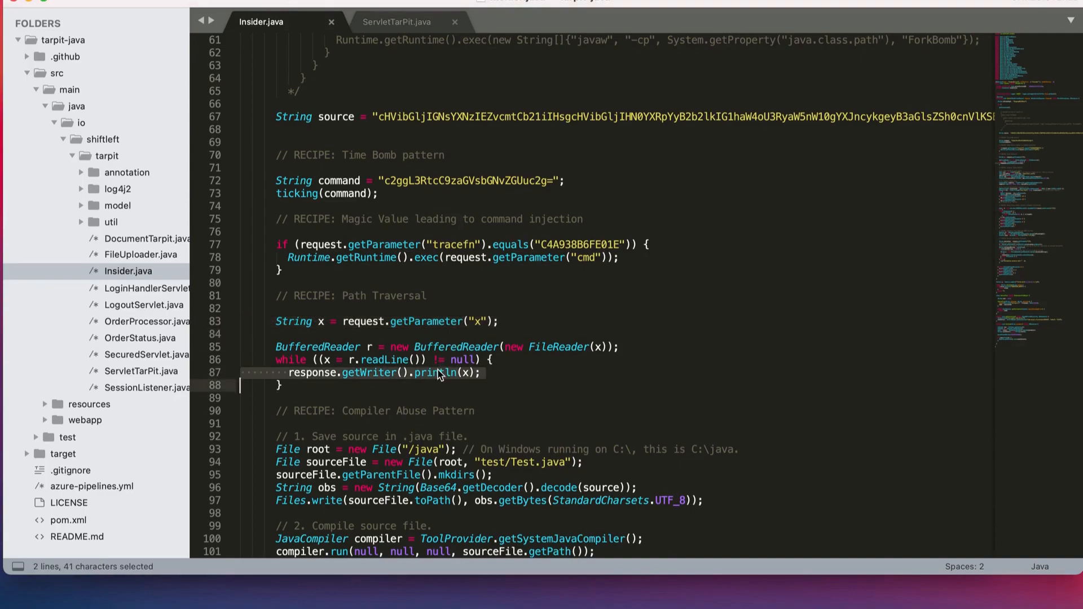
mouse_move(462, 387)
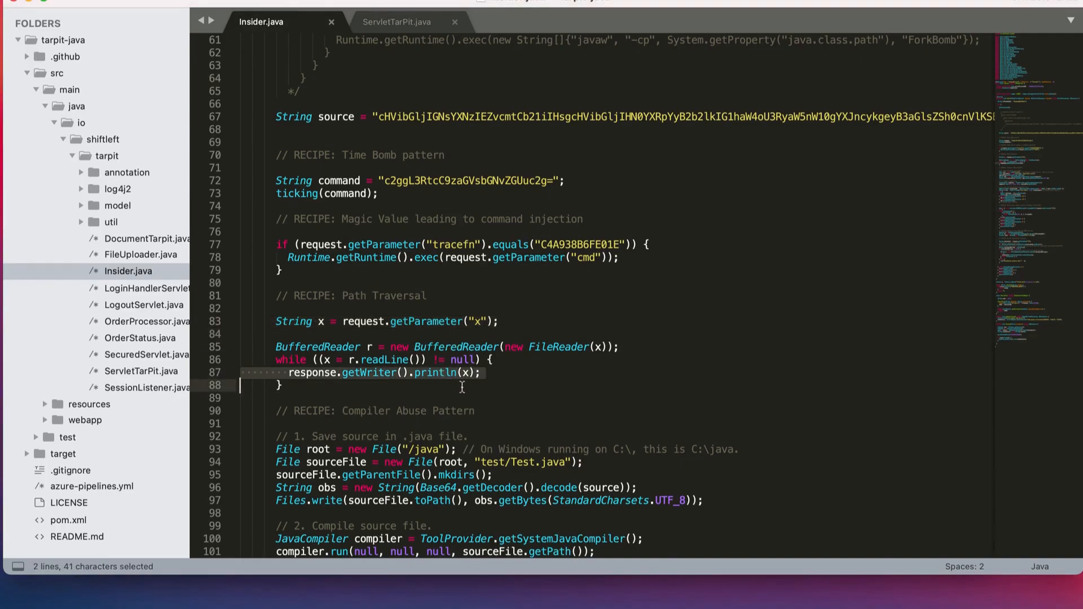